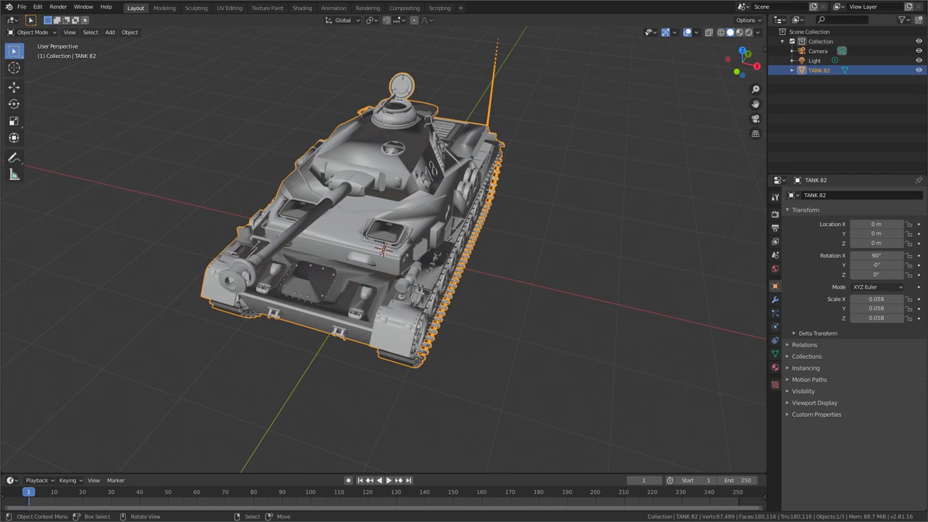
{"action": "mouse_move", "coordinate": [352, 213]}
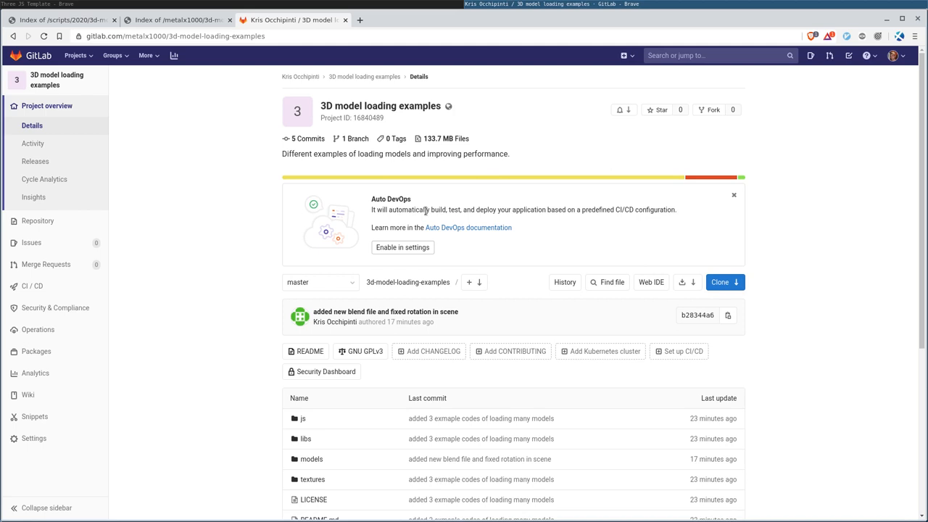
{"action": "mouse_move", "coordinate": [445, 139]}
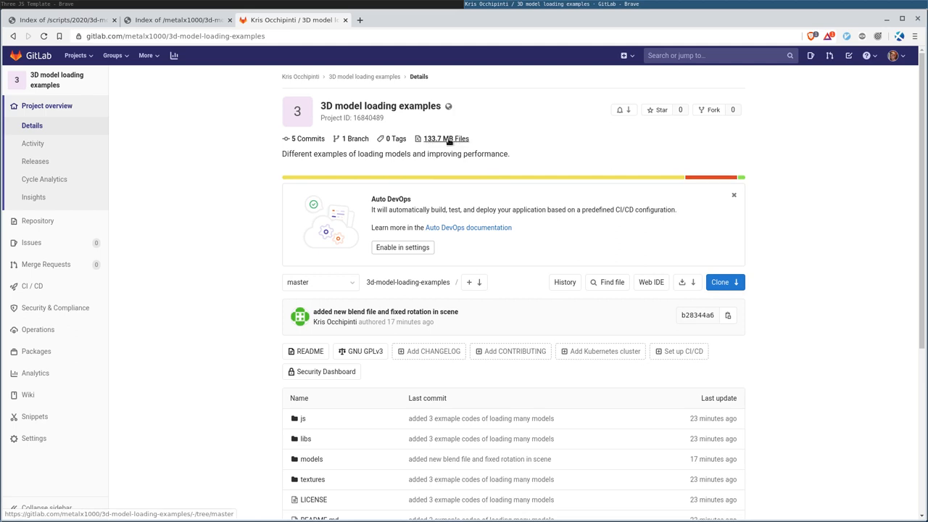
{"action": "mouse_move", "coordinate": [553, 149]}
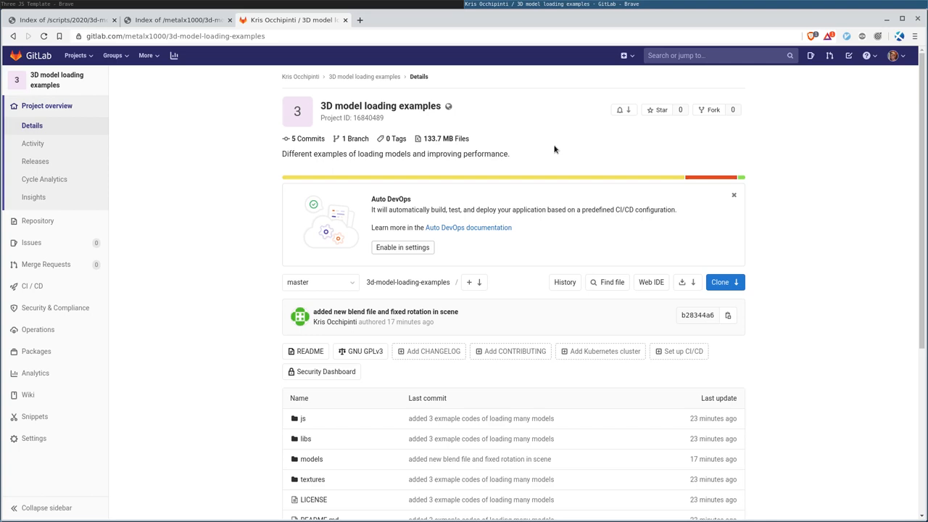
{"action": "mouse_move", "coordinate": [591, 188]}
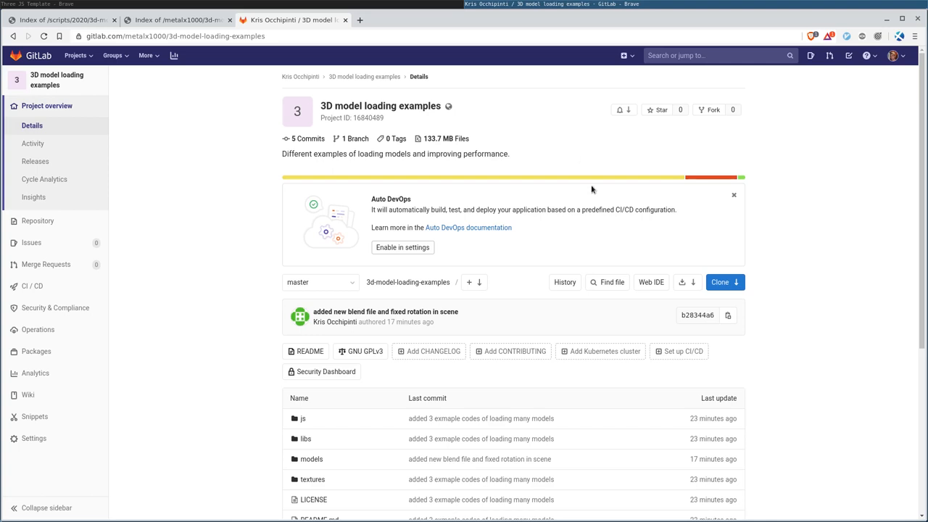
{"action": "mouse_move", "coordinate": [186, 104]}
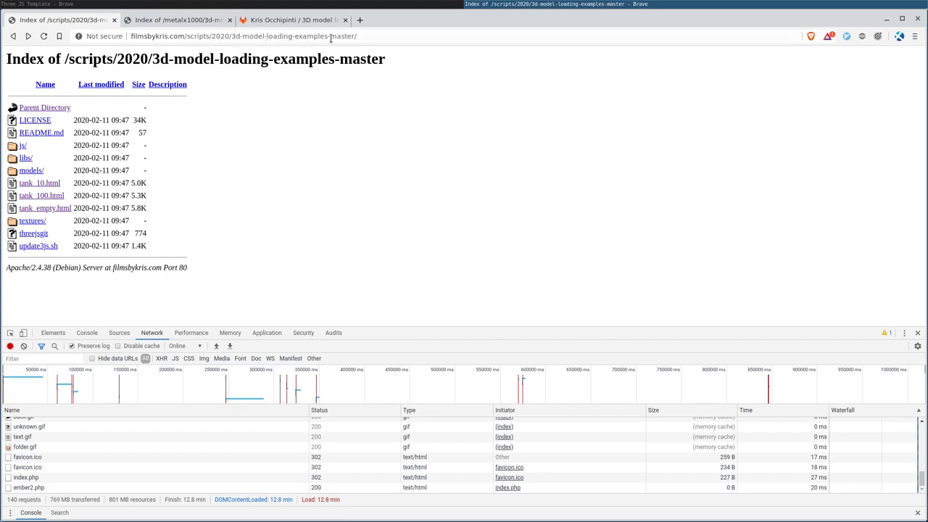
{"action": "mouse_move", "coordinate": [297, 177]}
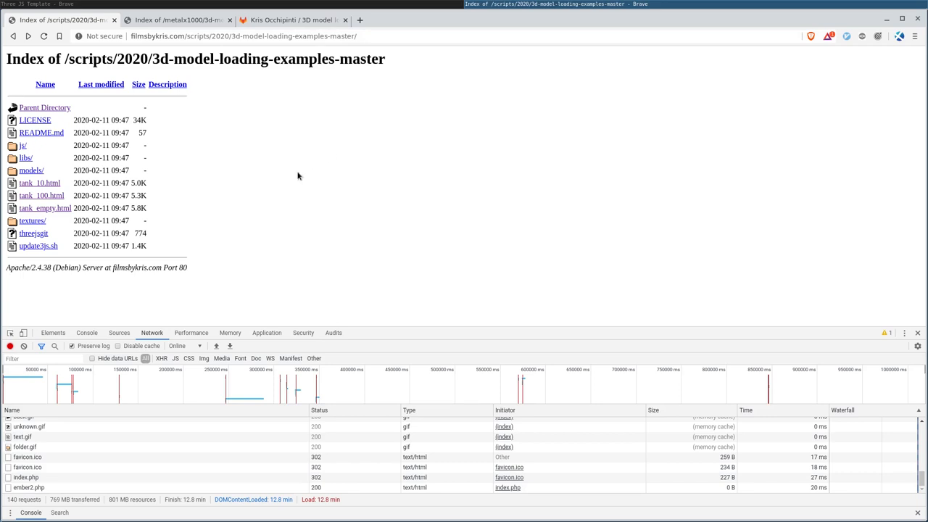
{"action": "mouse_move", "coordinate": [220, 166]}
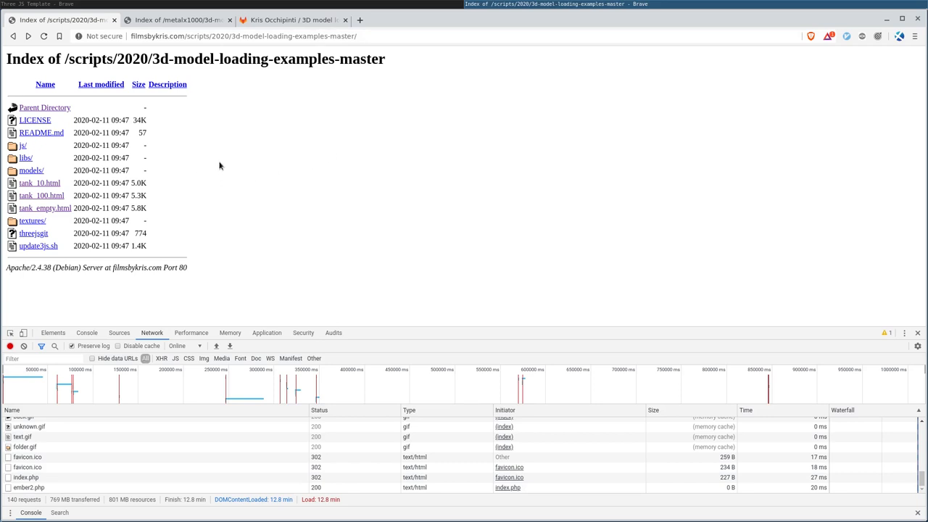
{"action": "mouse_move", "coordinate": [242, 174]}
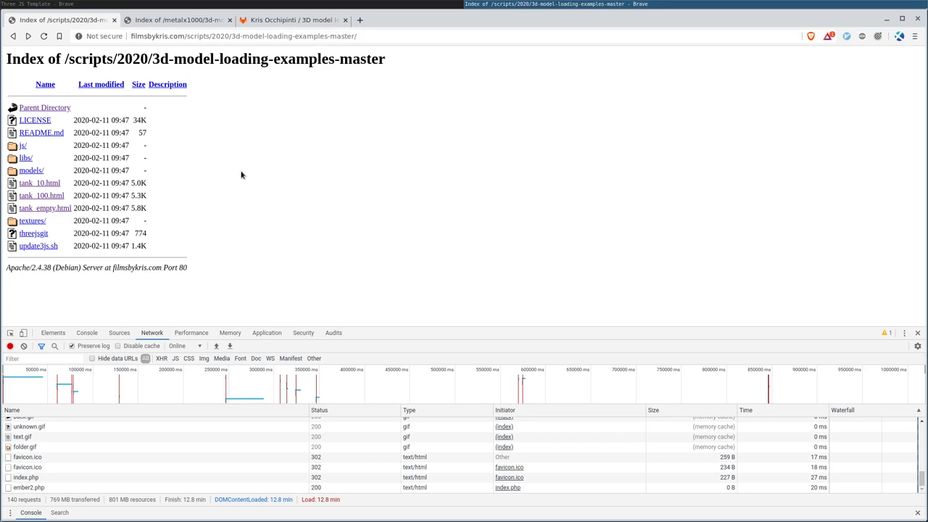
{"action": "mouse_move", "coordinate": [243, 186]}
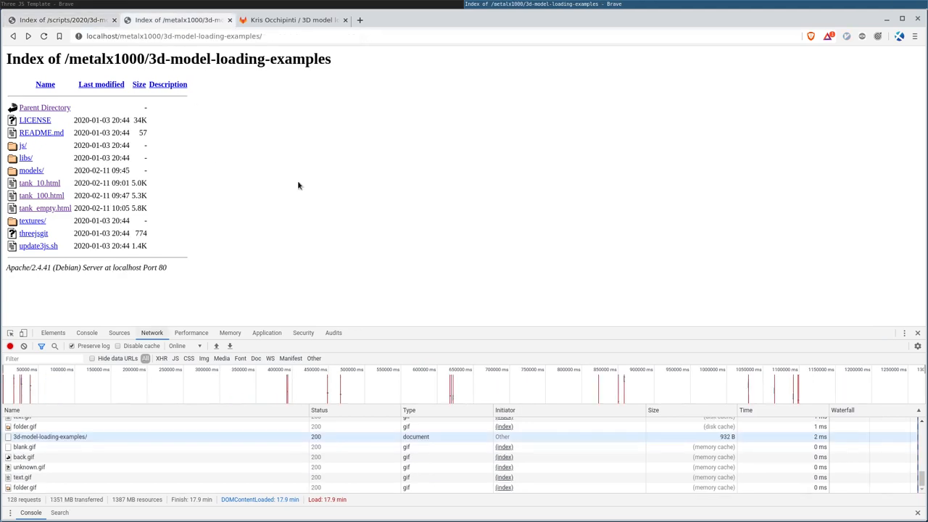
{"action": "mouse_move", "coordinate": [293, 198]}
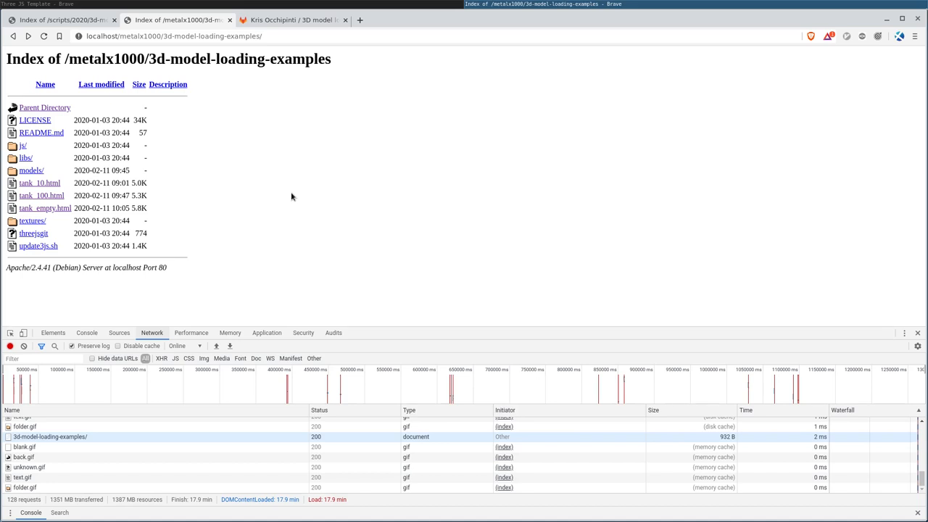
{"action": "mouse_move", "coordinate": [334, 168]}
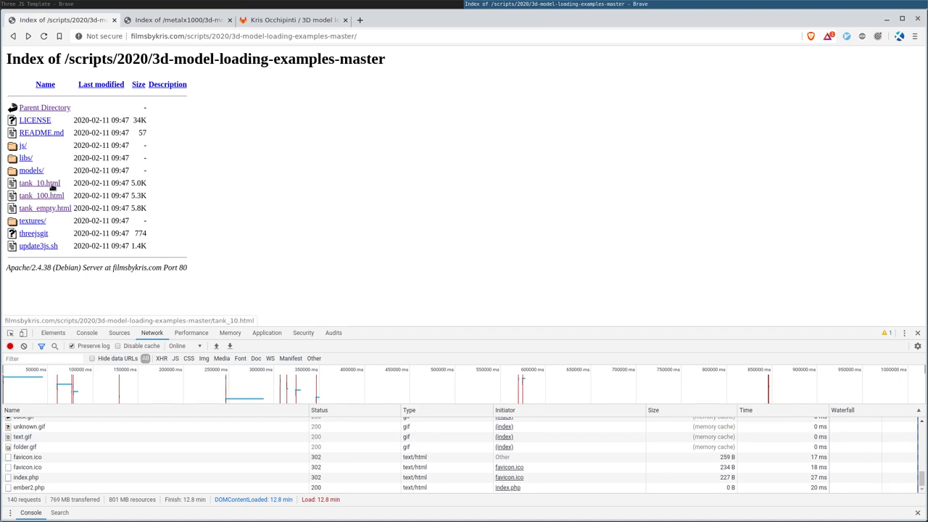
{"action": "mouse_move", "coordinate": [41, 194]}
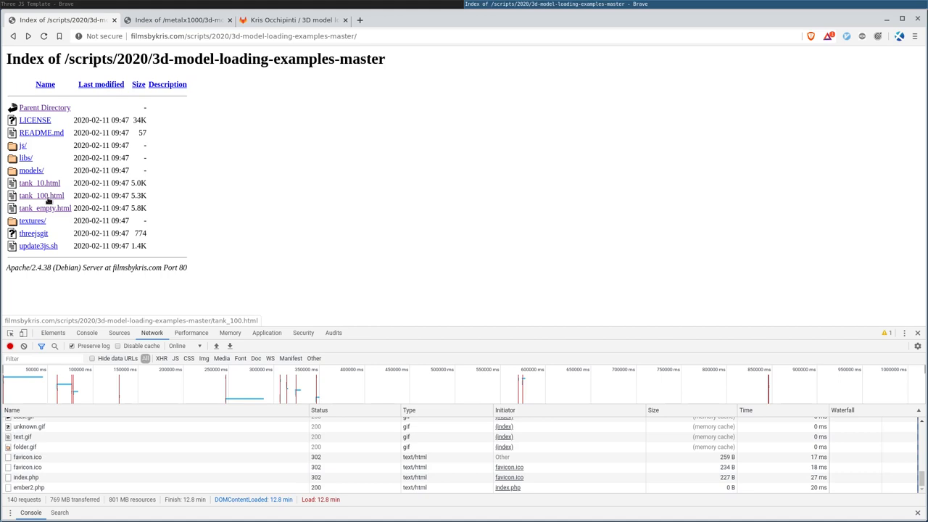
{"action": "mouse_move", "coordinate": [45, 208]}
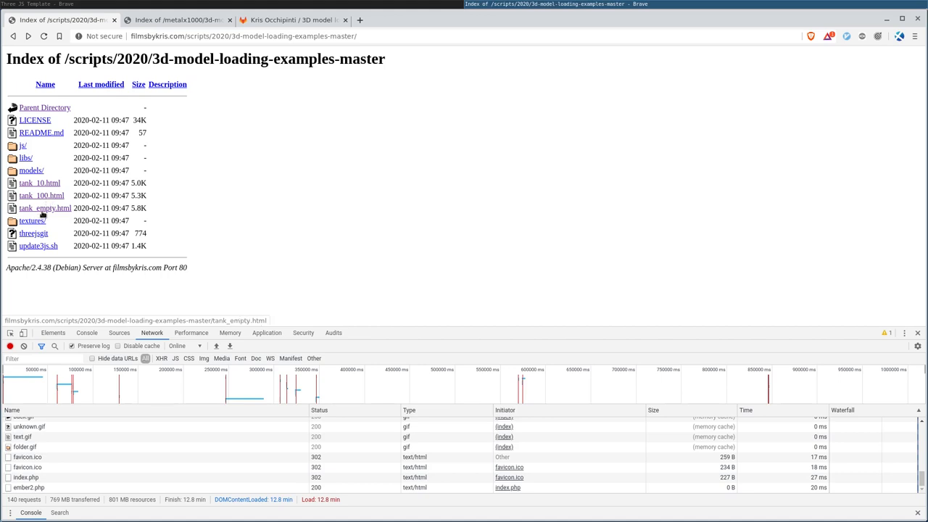
{"action": "mouse_move", "coordinate": [79, 229]}
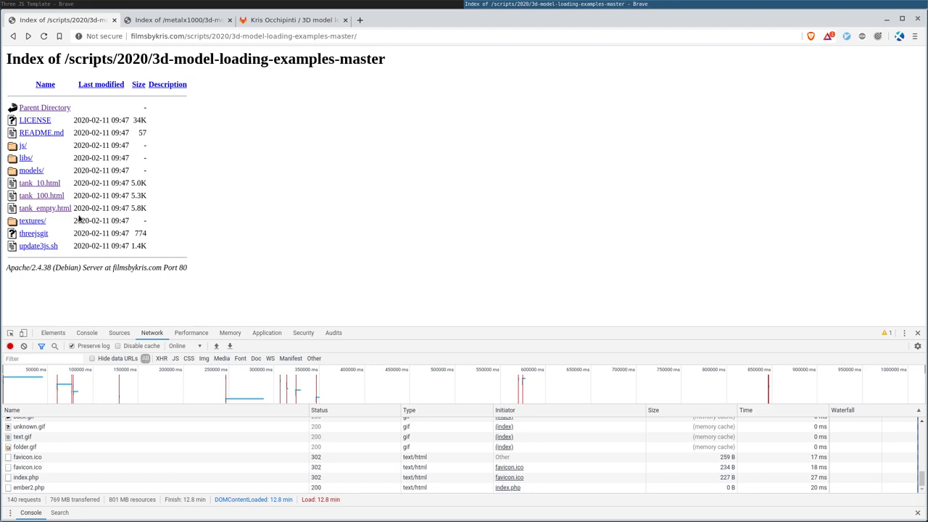
{"action": "mouse_move", "coordinate": [362, 147]}
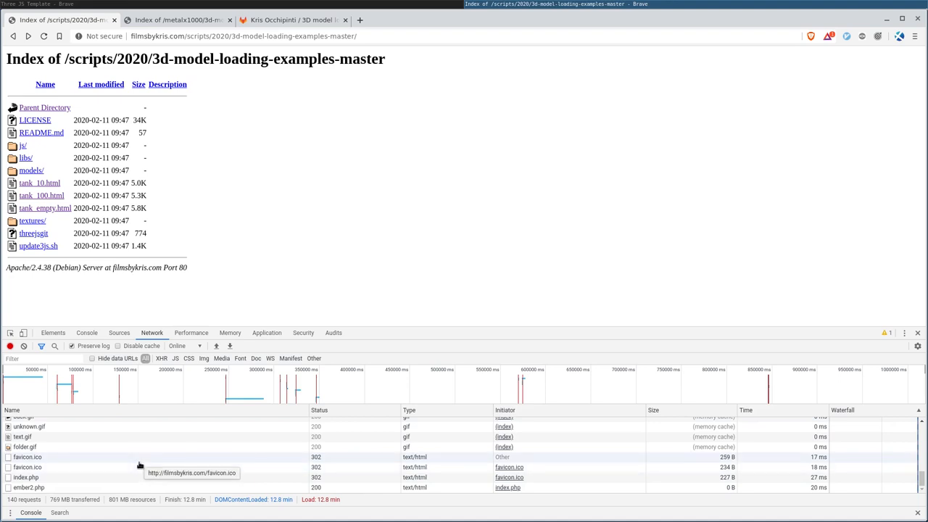
{"action": "mouse_move", "coordinate": [374, 467]}
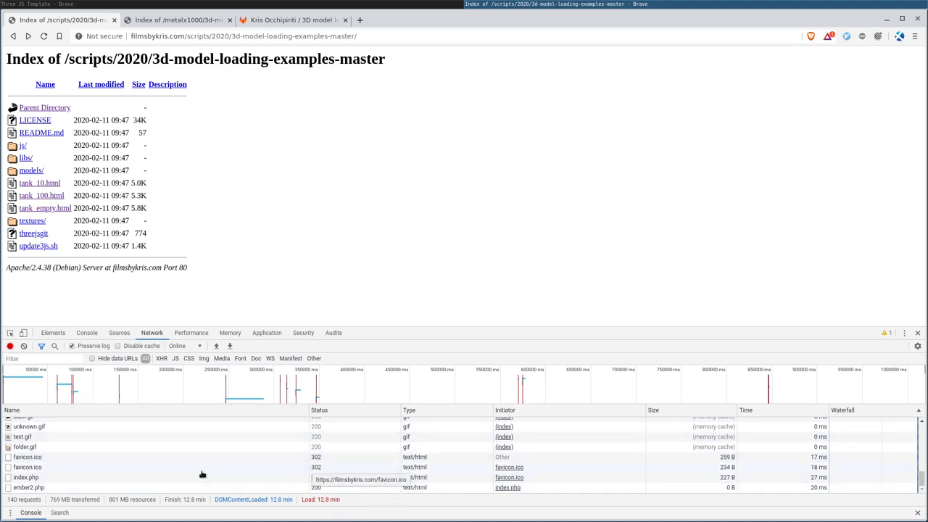
{"action": "mouse_move", "coordinate": [39, 182]}
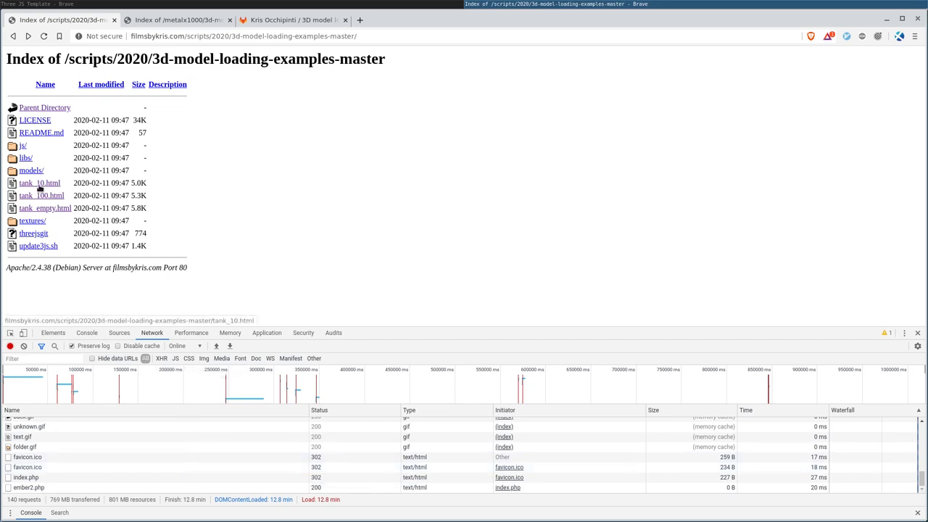
Load the hosted tank_10.html demo and orbit around its row of cloned tanks.
{"action": "left_click", "coordinate": [37, 183]}
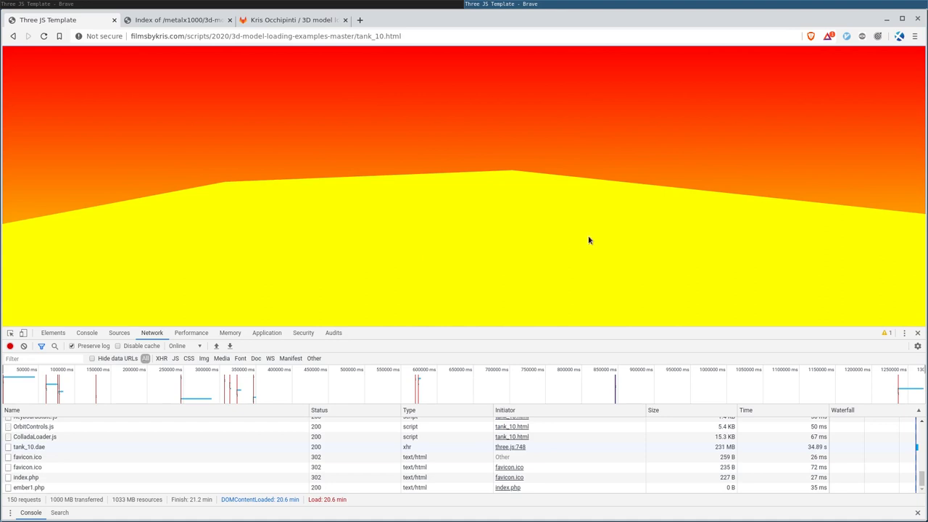
{"action": "mouse_move", "coordinate": [597, 236]}
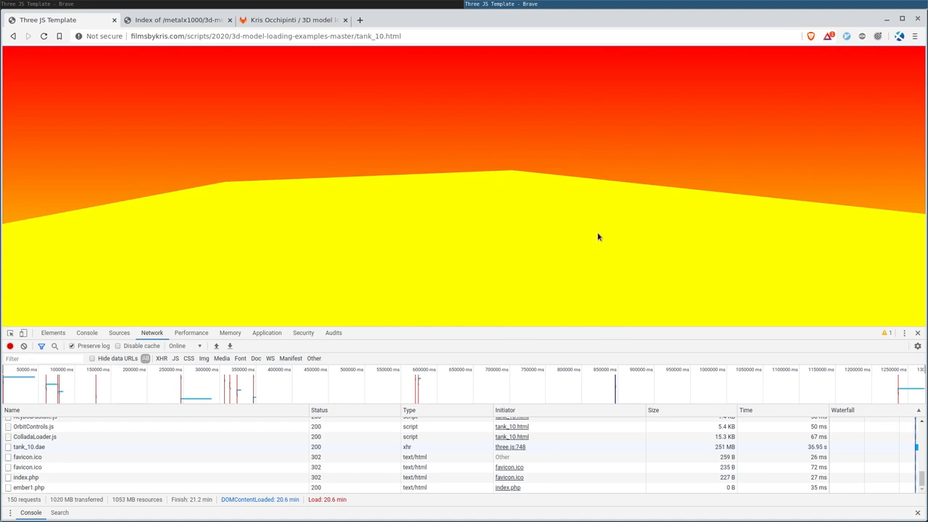
{"action": "mouse_move", "coordinate": [717, 449]}
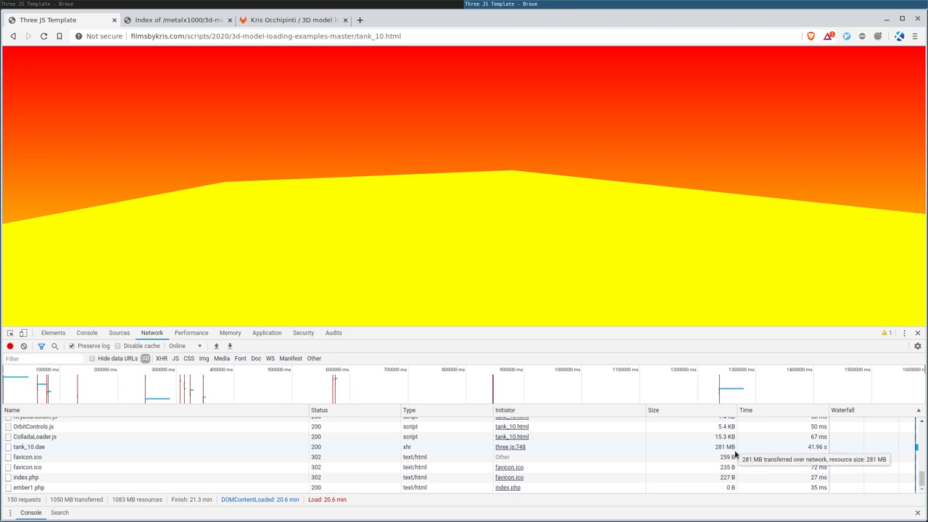
{"action": "mouse_move", "coordinate": [720, 456]}
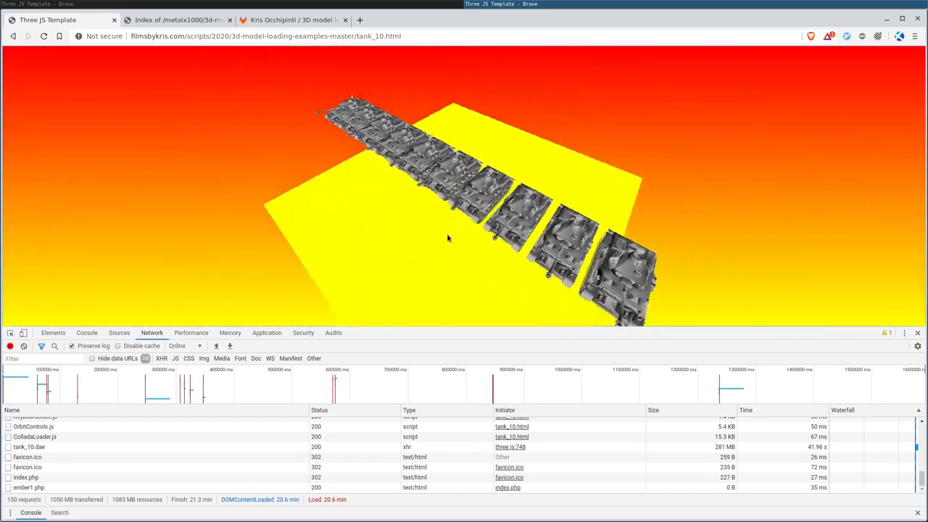
{"action": "left_click_drag", "start_coordinate": [447, 238], "coordinate": [475, 215]}
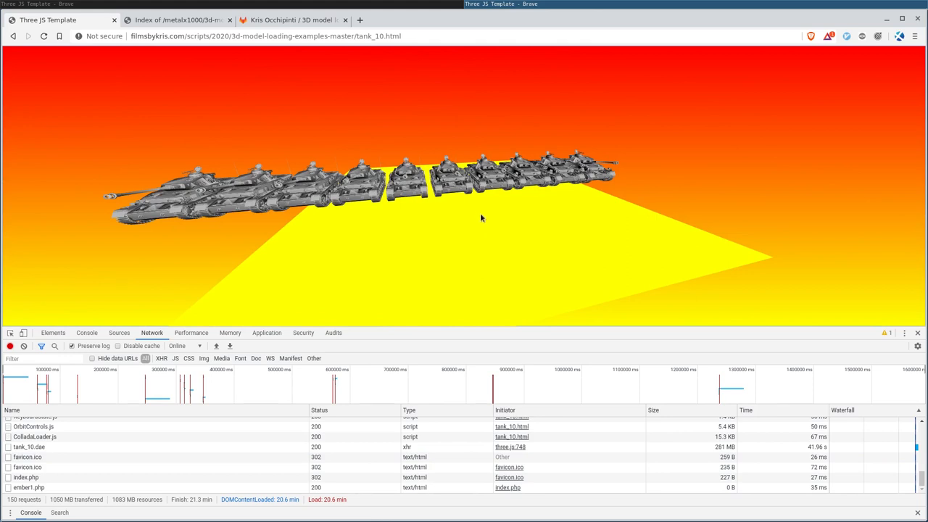
{"action": "mouse_move", "coordinate": [490, 209]}
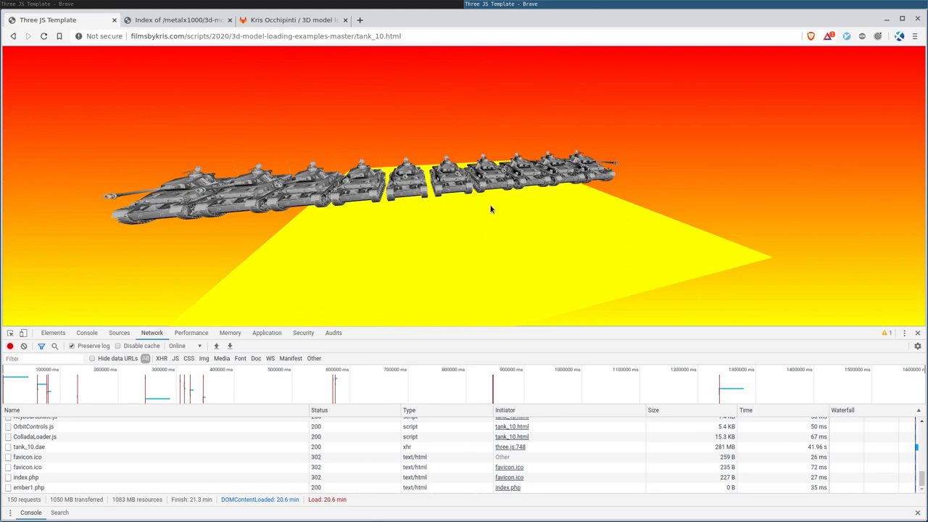
{"action": "left_click_drag", "start_coordinate": [490, 208], "coordinate": [319, 201]}
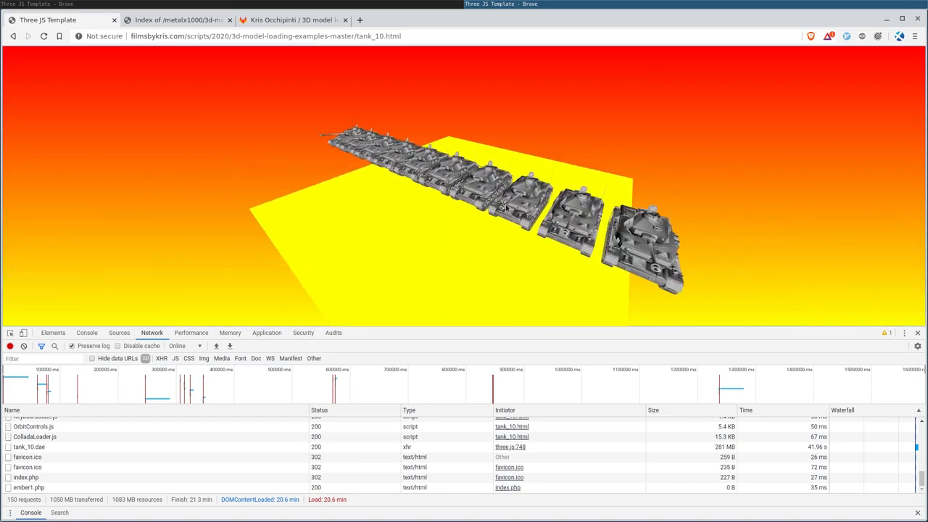
{"action": "left_click_drag", "start_coordinate": [508, 210], "coordinate": [362, 210]}
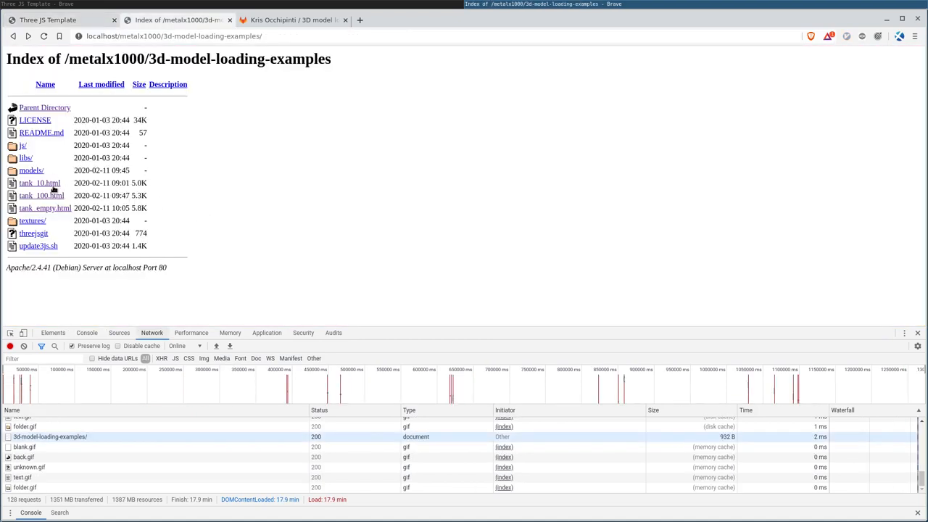
Load the local tank_10.html demo and pull back until the whole ten-tank row is visible.
{"action": "left_click", "coordinate": [39, 182]}
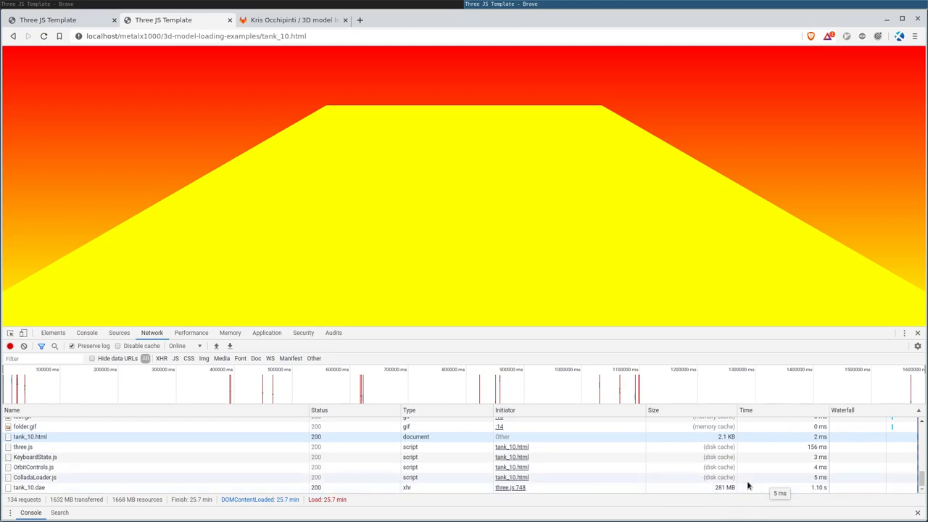
{"action": "mouse_move", "coordinate": [760, 493]}
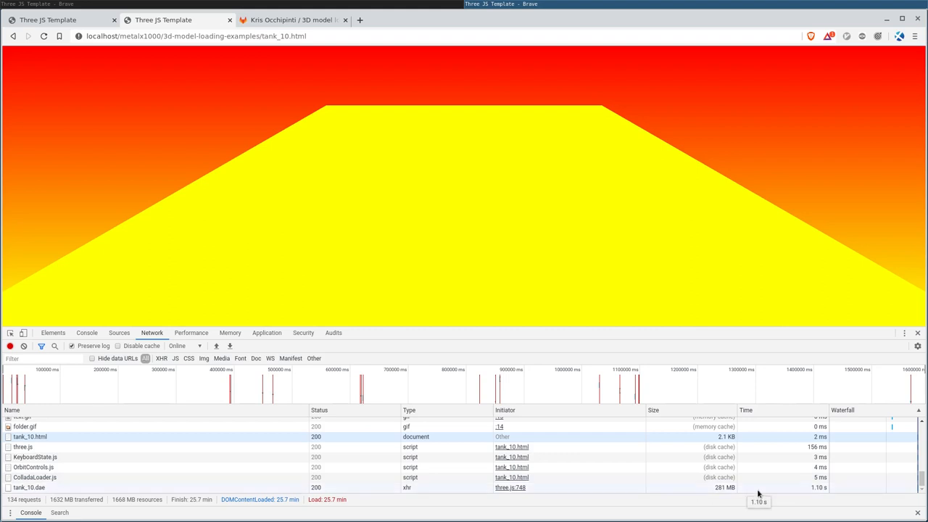
{"action": "mouse_move", "coordinate": [461, 184]}
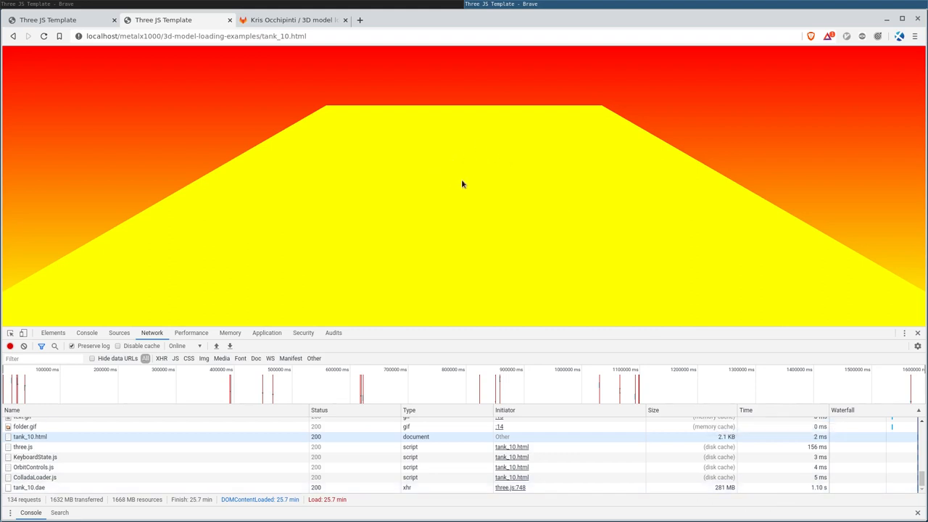
{"action": "mouse_move", "coordinate": [500, 189]}
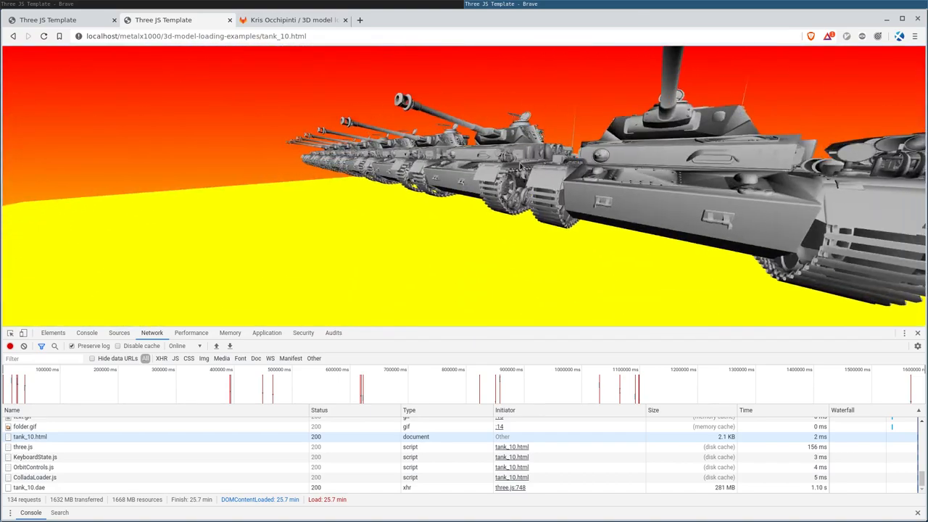
{"action": "left_click_drag", "start_coordinate": [522, 167], "coordinate": [558, 200]}
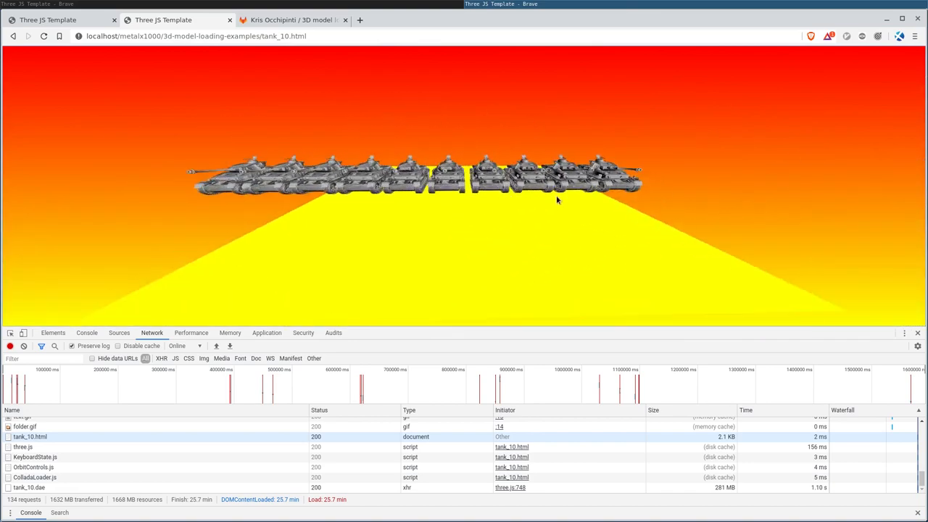
{"action": "left_click_drag", "start_coordinate": [558, 200], "coordinate": [383, 214]}
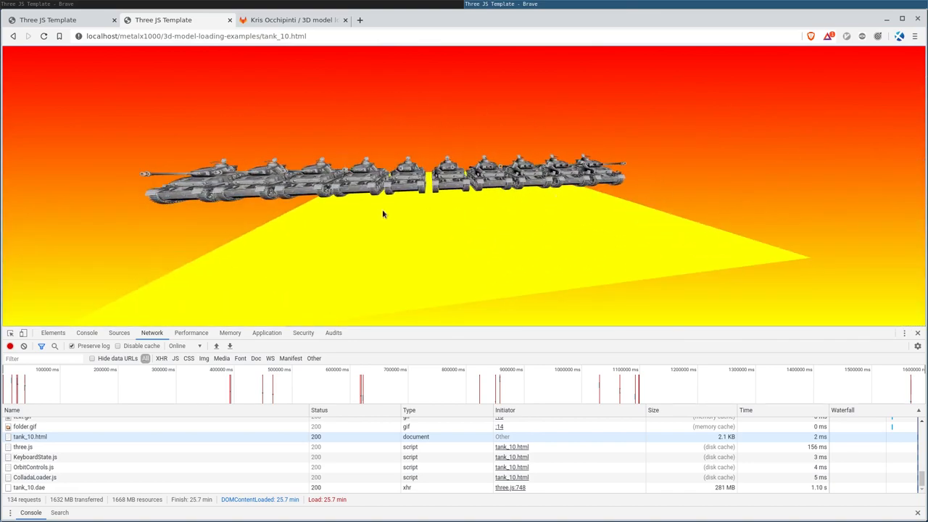
{"action": "left_click_drag", "start_coordinate": [384, 214], "coordinate": [319, 188]}
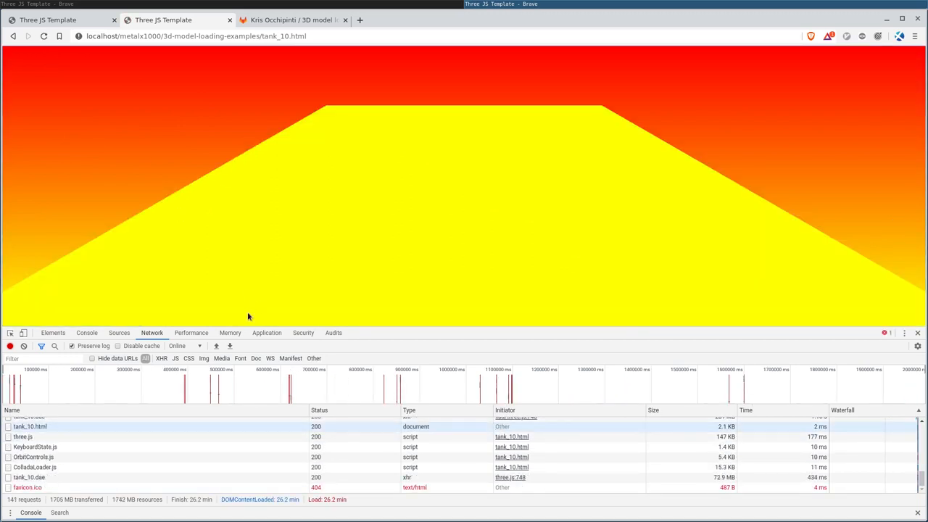
{"action": "mouse_move", "coordinate": [800, 484]}
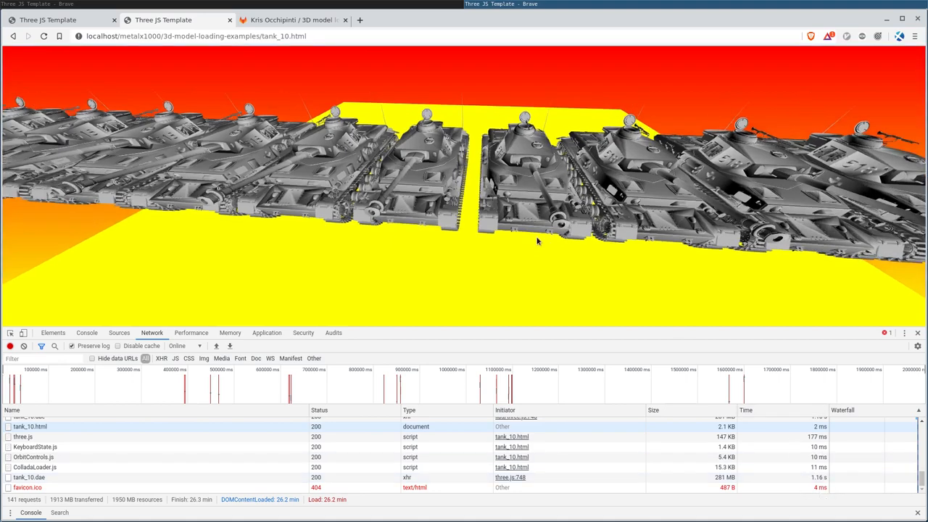
Orbit the reloaded ten-tank scene, turning to look along the line of tanks.
{"action": "left_click_drag", "start_coordinate": [537, 239], "coordinate": [562, 239]}
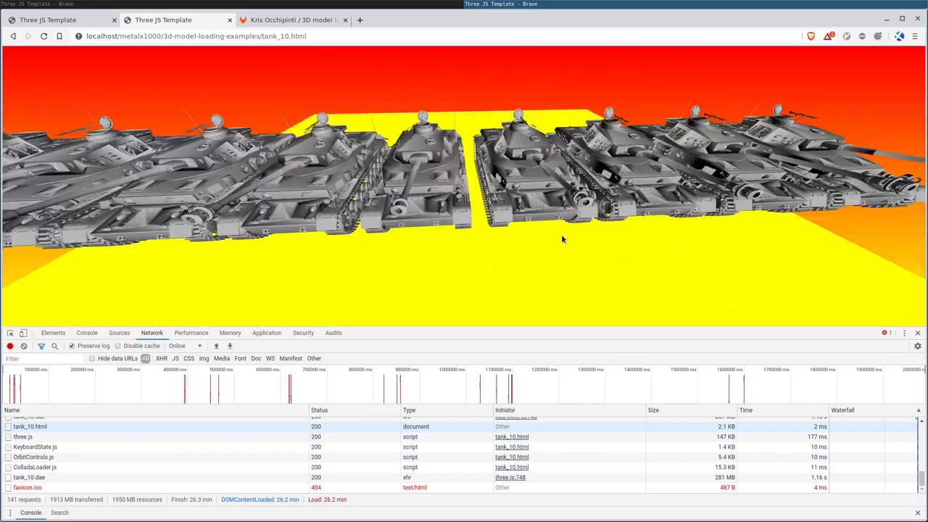
{"action": "left_click_drag", "start_coordinate": [562, 239], "coordinate": [363, 259]}
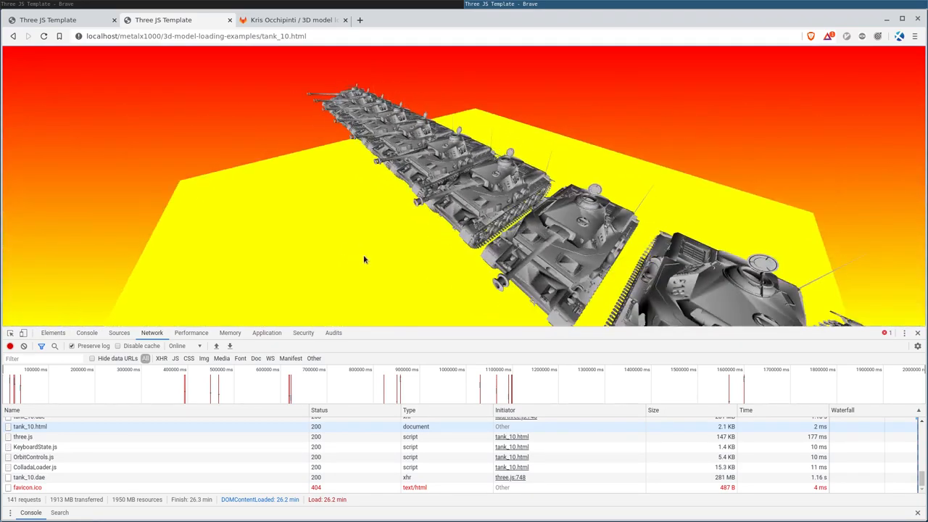
{"action": "left_click_drag", "start_coordinate": [364, 259], "coordinate": [433, 250]}
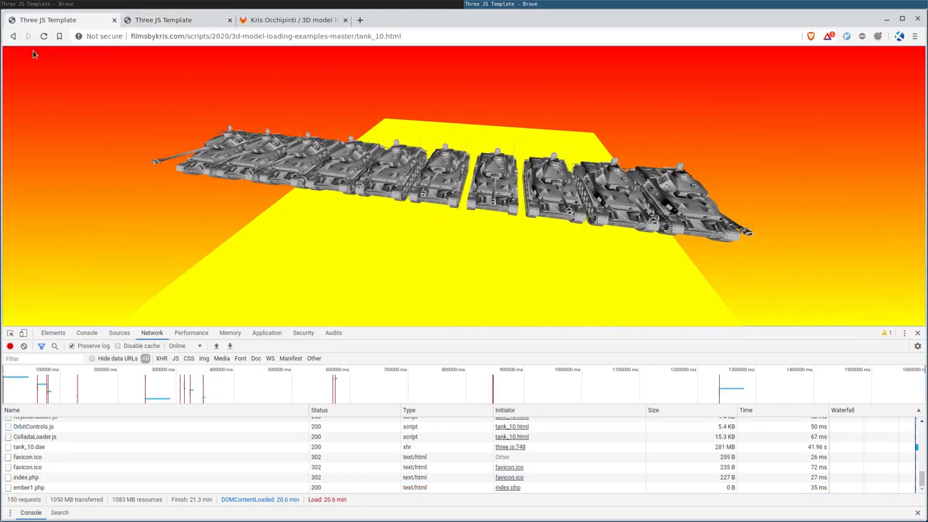
Return to the hosted listing, load tank_100.html and orbit the full grid of cloned tanks.
{"action": "left_click", "coordinate": [13, 36]}
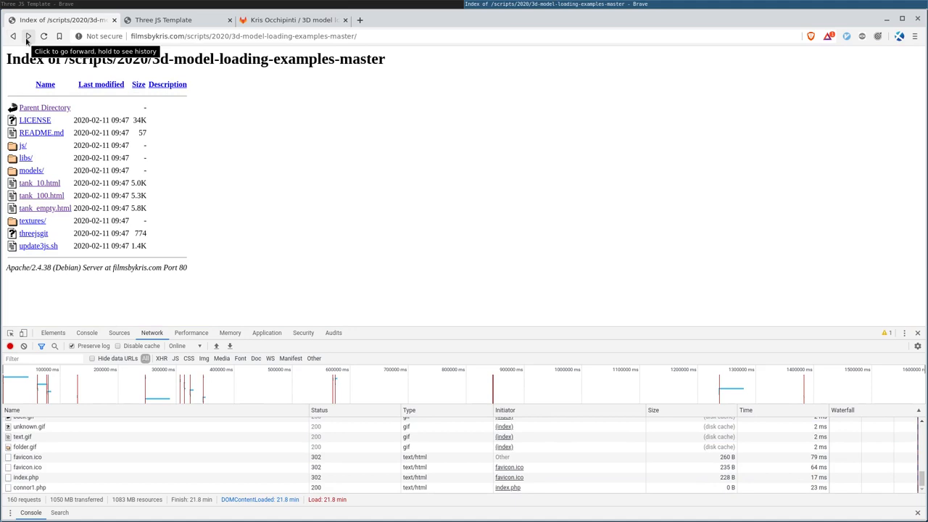
{"action": "mouse_move", "coordinate": [41, 195]}
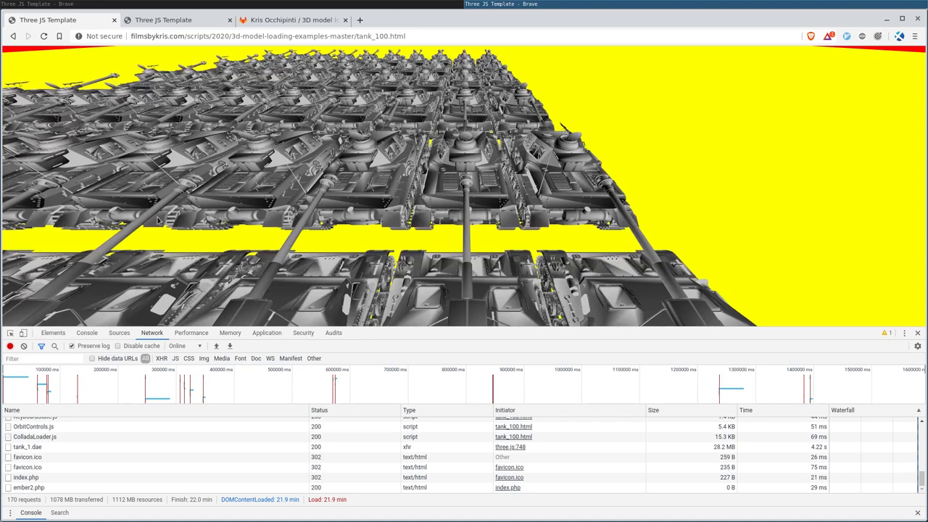
{"action": "mouse_move", "coordinate": [742, 446]}
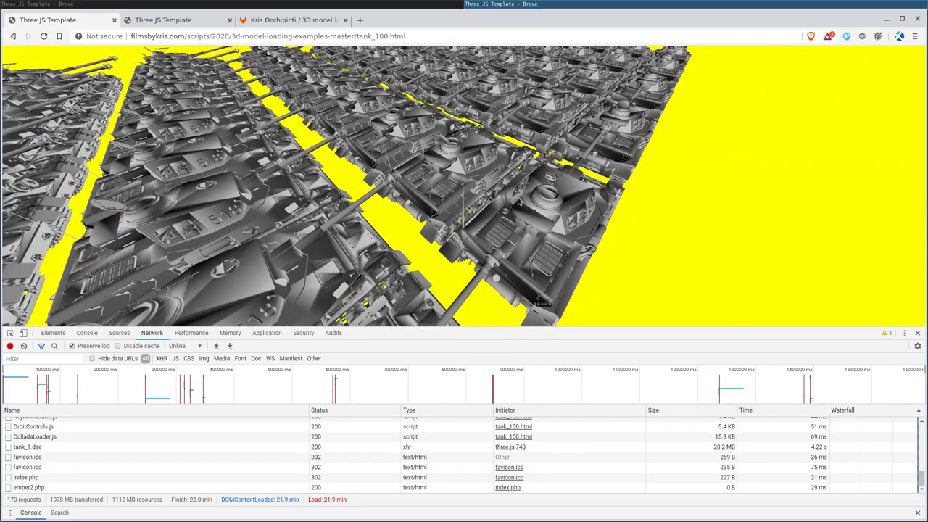
{"action": "mouse_move", "coordinate": [660, 168]}
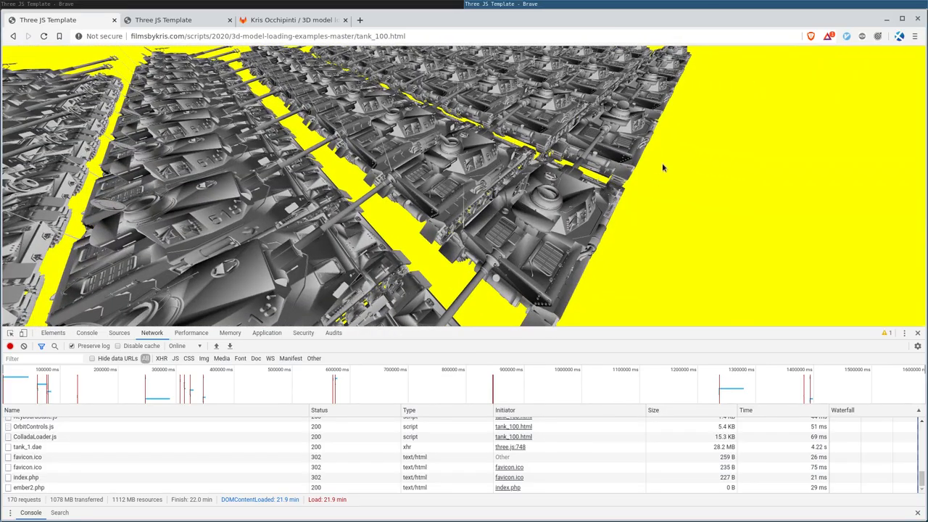
{"action": "left_click_drag", "start_coordinate": [661, 168], "coordinate": [507, 174]}
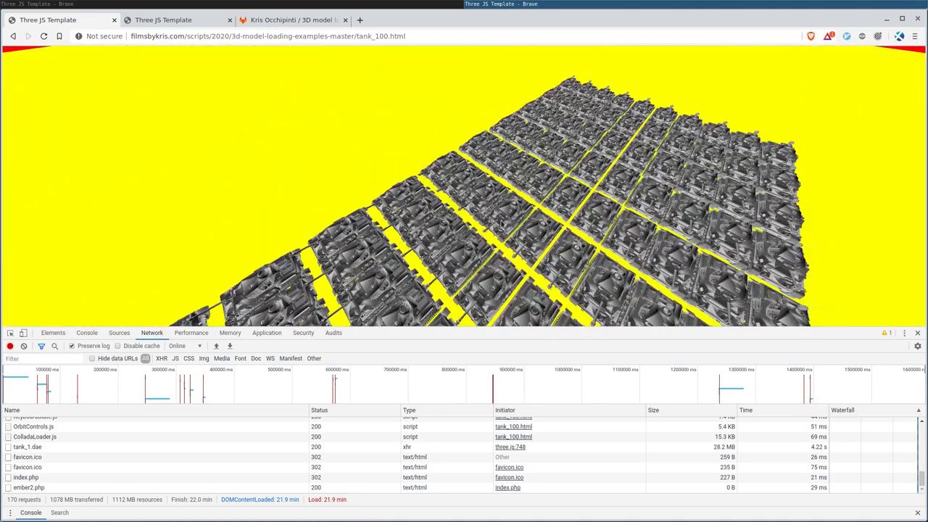
{"action": "left_click_drag", "start_coordinate": [500, 225], "coordinate": [522, 203]}
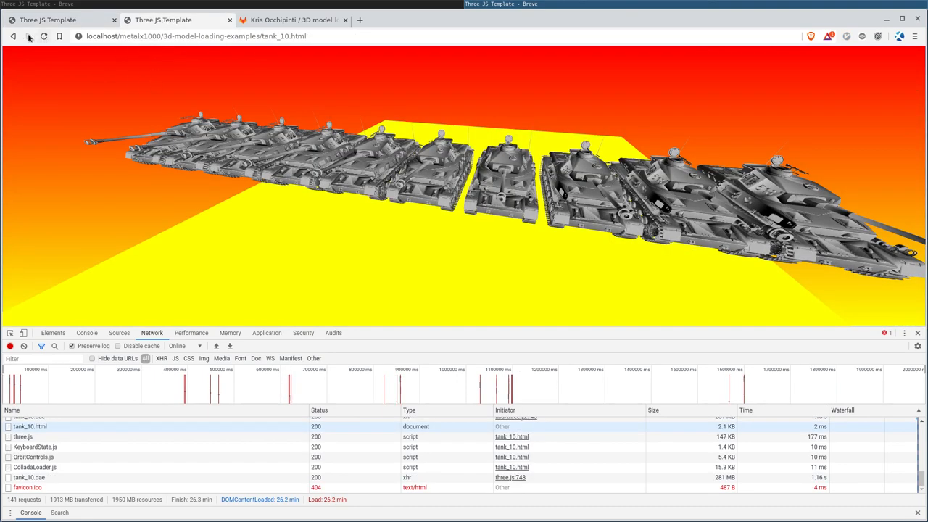
Go back from the ten-tank page to the local 3d-model-loading-examples directory listing.
{"action": "left_click", "coordinate": [11, 36]}
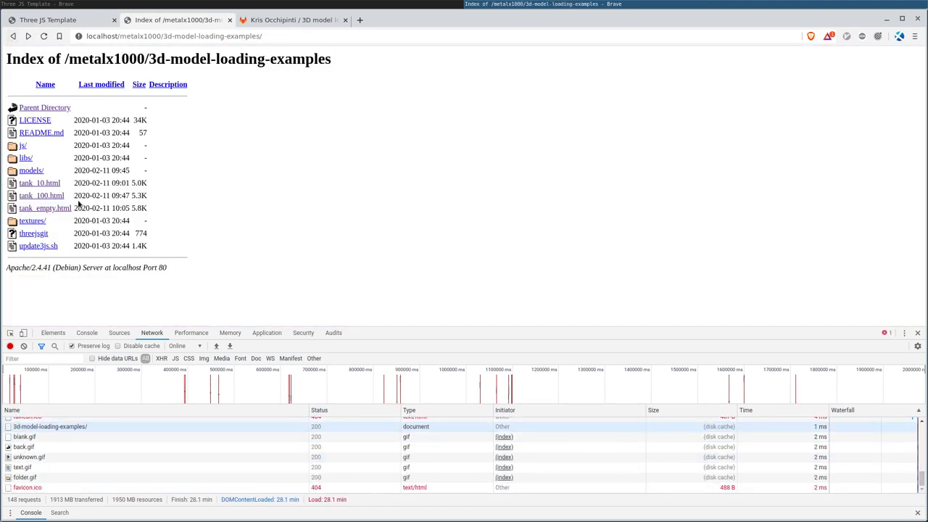
{"action": "left_click", "coordinate": [41, 194]}
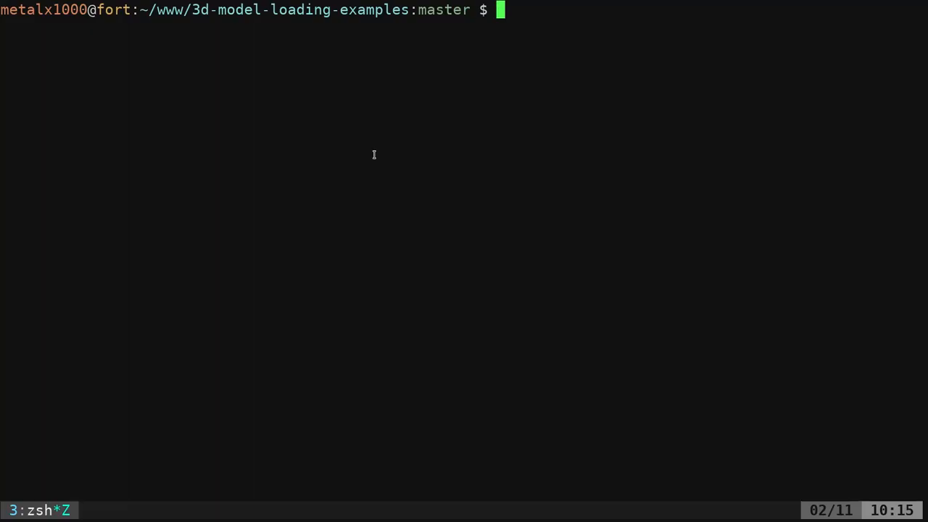
View tank_10.html in vim, scrolling to the loadDAE function and the models/tank_10.dae call.
{"action": "type", "text": "vim"}
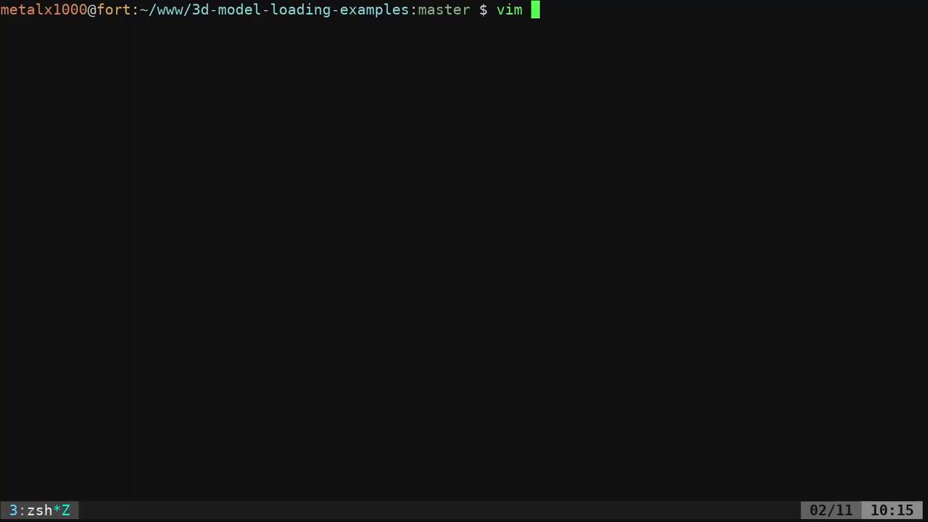
{"action": "type", "text": "tank_"}
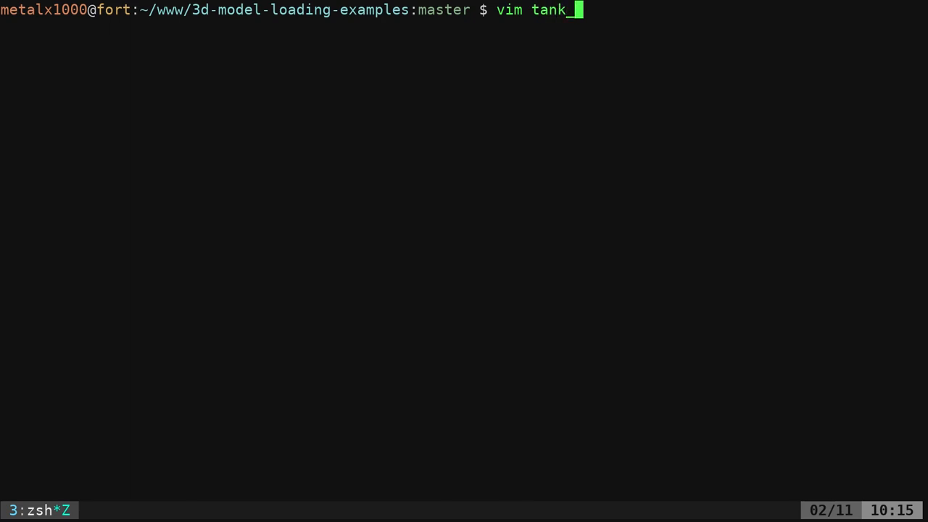
{"action": "key", "text": "Return"}
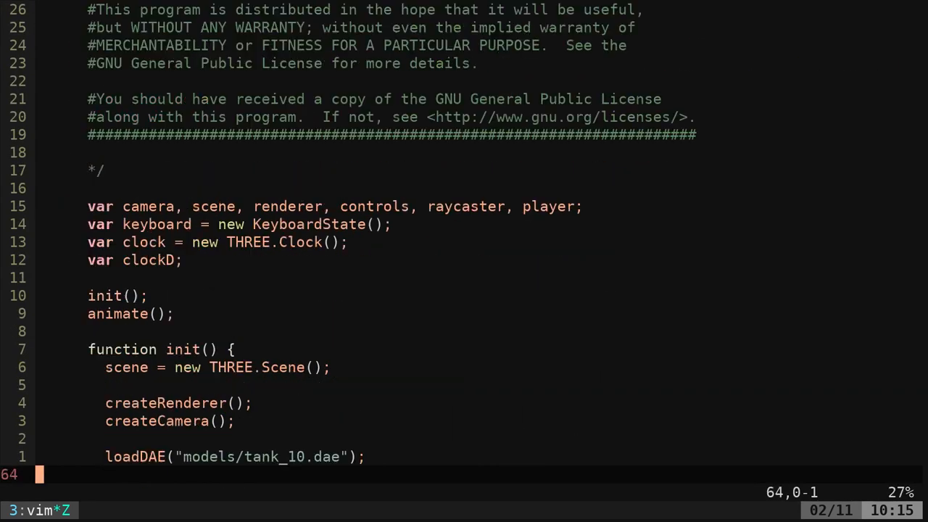
{"action": "scroll", "scroll_direction": "down", "scroll_amount": 3}
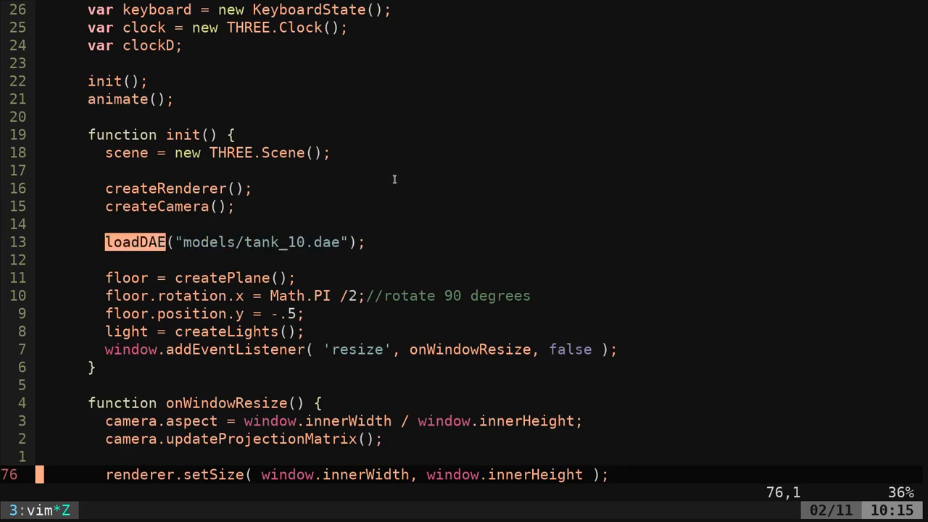
{"action": "mouse_move", "coordinate": [348, 241]}
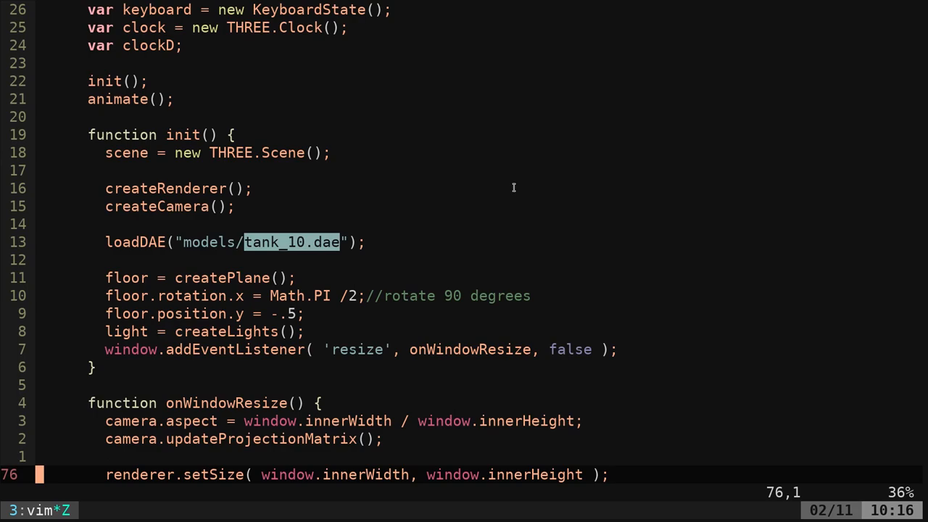
{"action": "scroll", "scroll_direction": "down", "scroll_amount": 3}
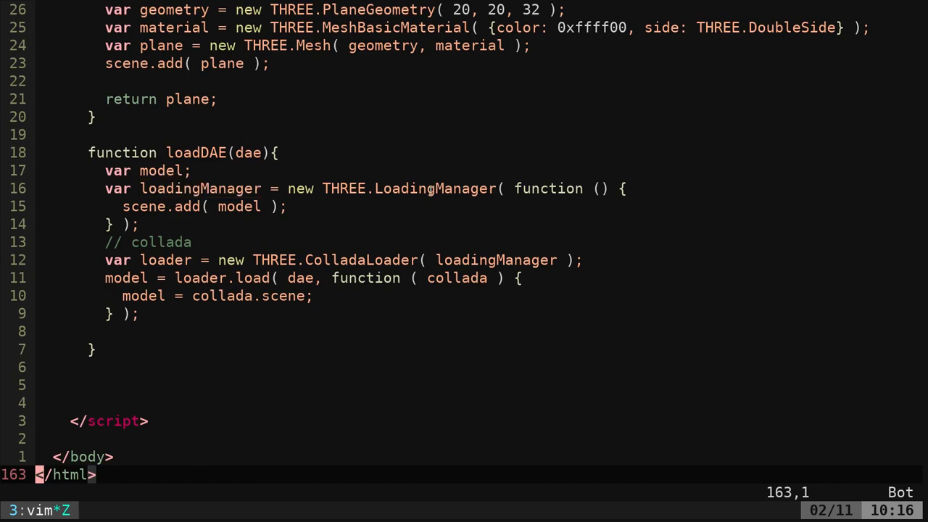
{"action": "double_click", "coordinate": [145, 206]}
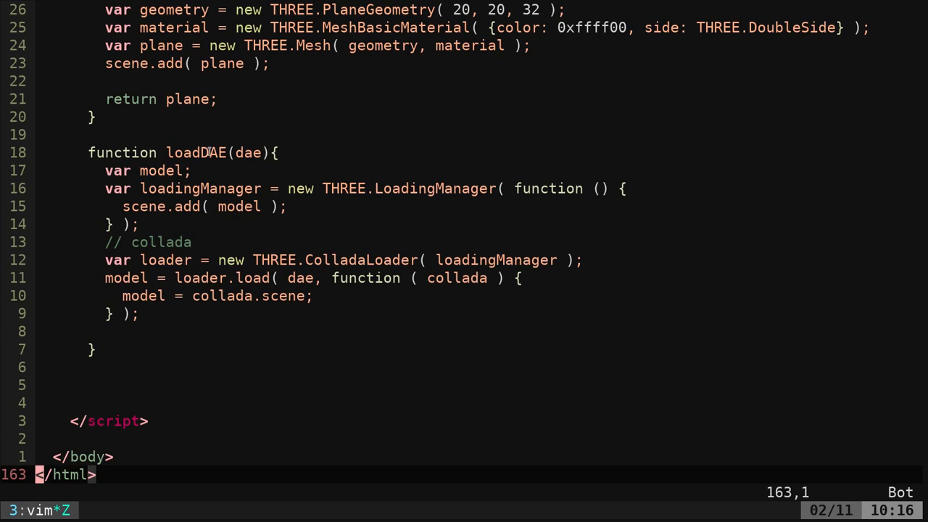
{"action": "mouse_move", "coordinate": [415, 198]}
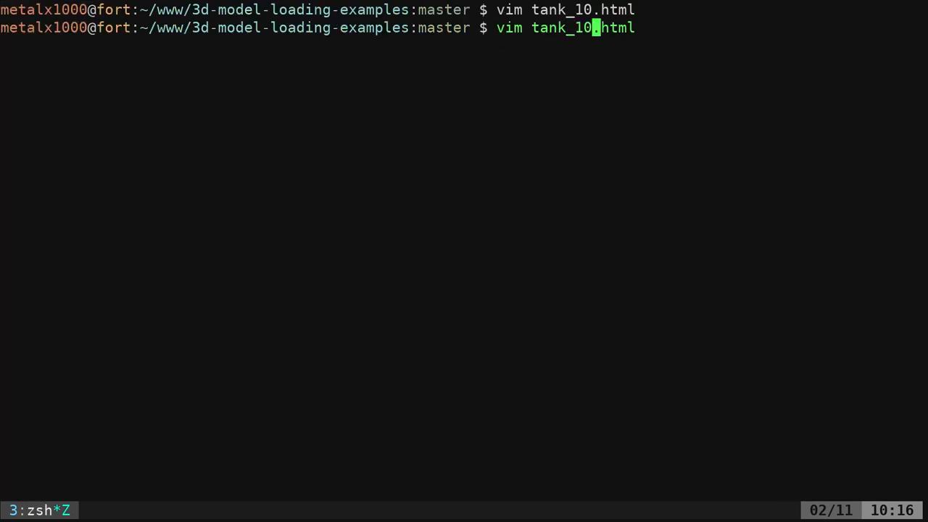
View tank_100.html in vim and highlight the nested for loops cloning the tank into a 10-by-10 grid.
{"action": "key", "text": "Return"}
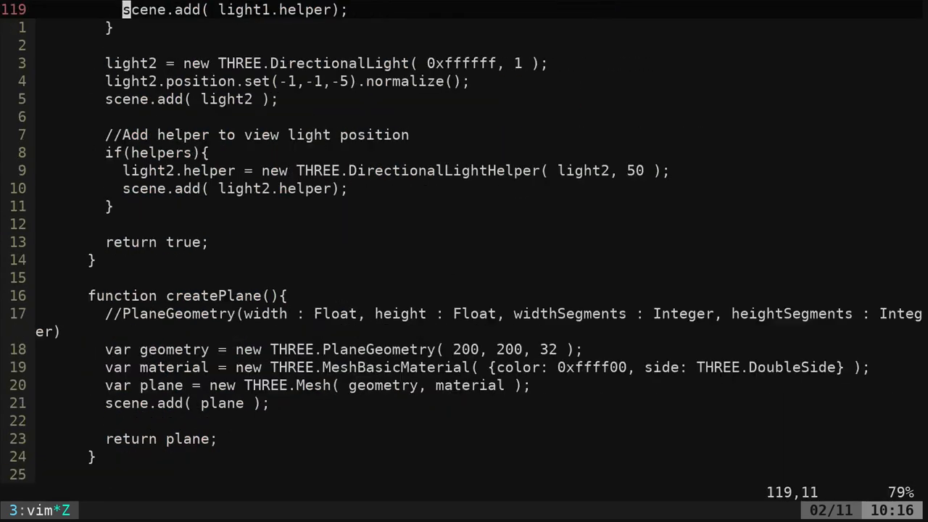
{"action": "scroll", "scroll_direction": "down", "scroll_amount": 3}
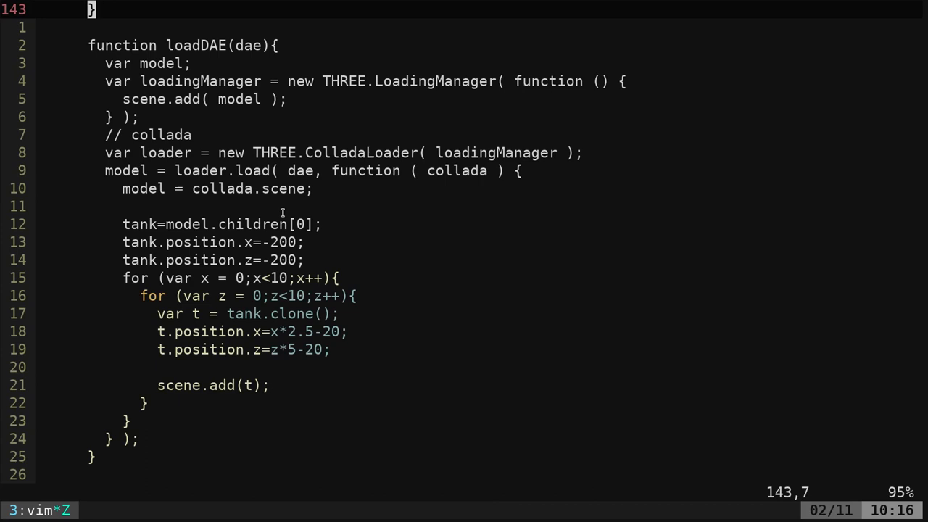
{"action": "double_click", "coordinate": [187, 223]}
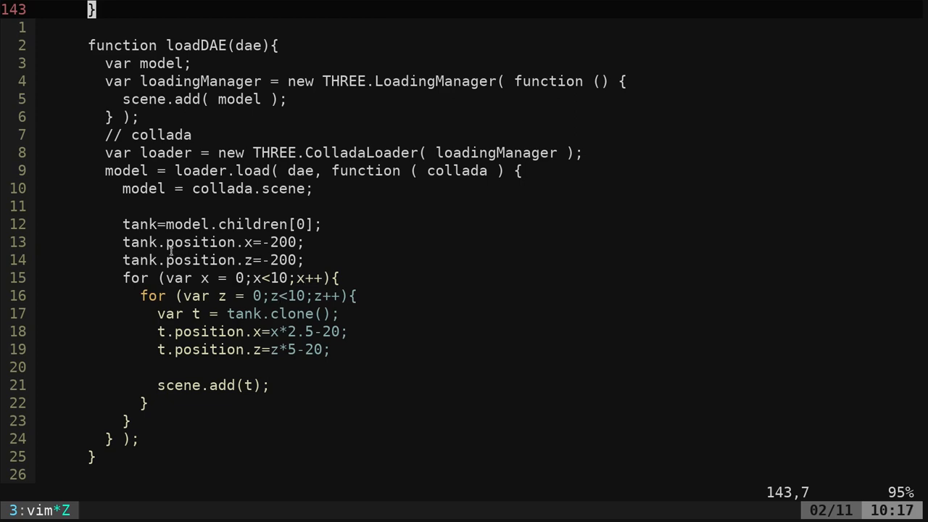
{"action": "mouse_move", "coordinate": [121, 278]}
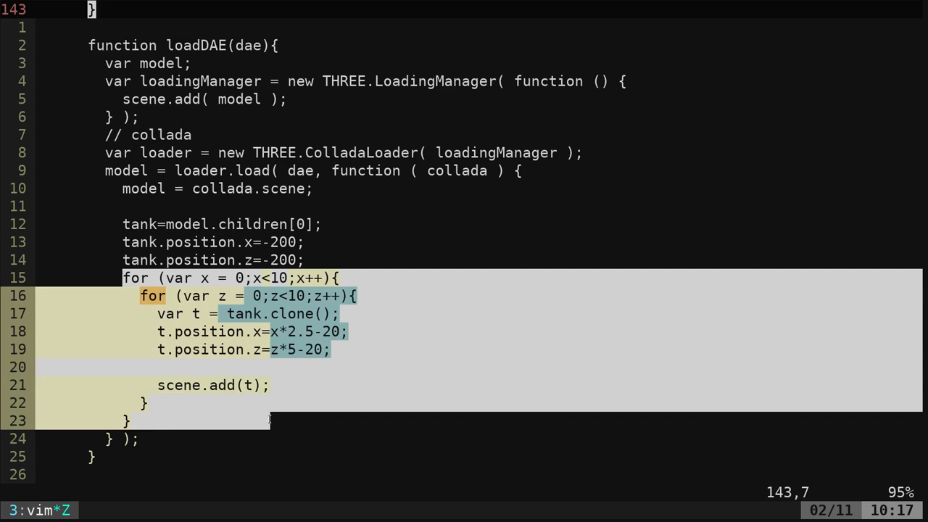
{"action": "key", "text": "Escape"}
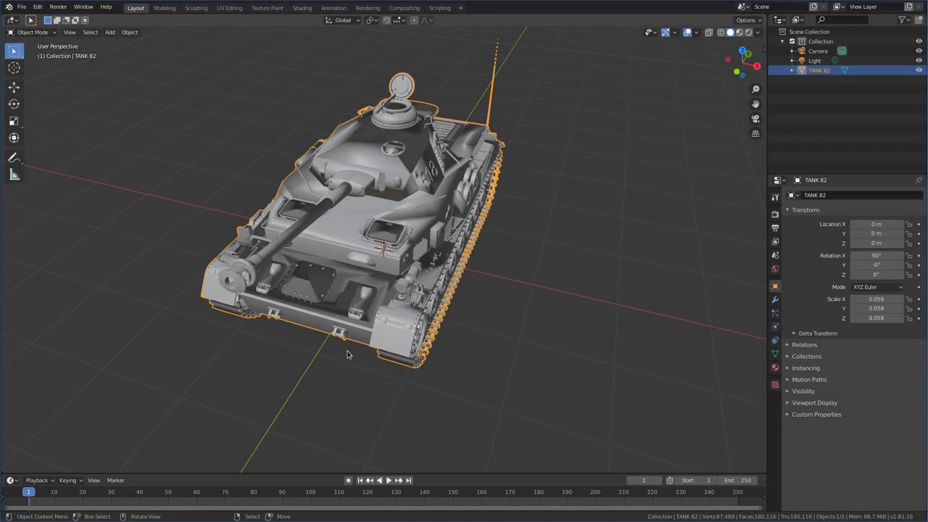
Start a new General scene in Blender and import tank_10.dae as a COLLADA file.
{"action": "left_click", "coordinate": [22, 7]}
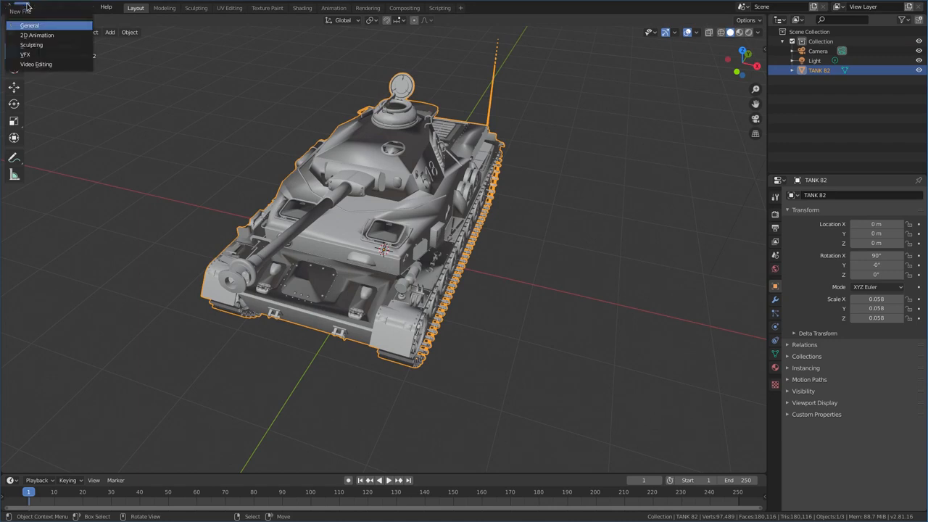
{"action": "left_click", "coordinate": [29, 26]}
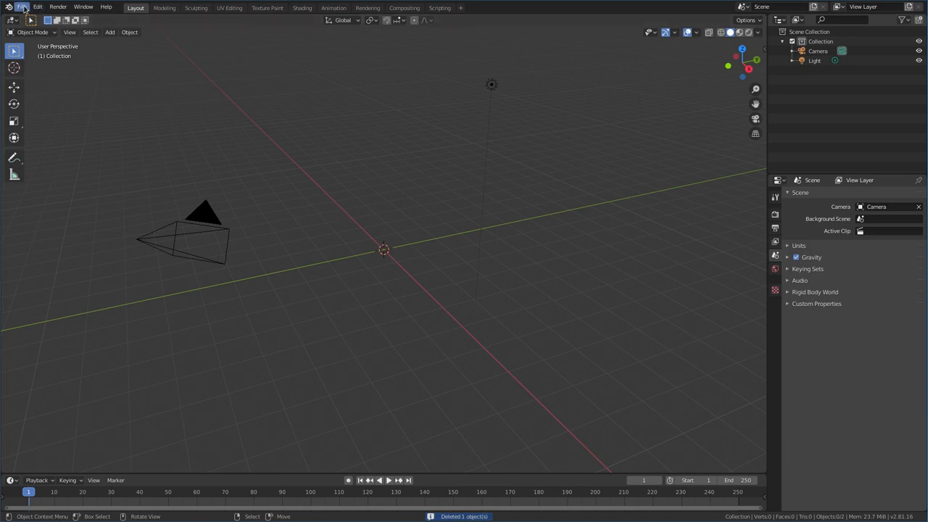
{"action": "left_click", "coordinate": [22, 6]}
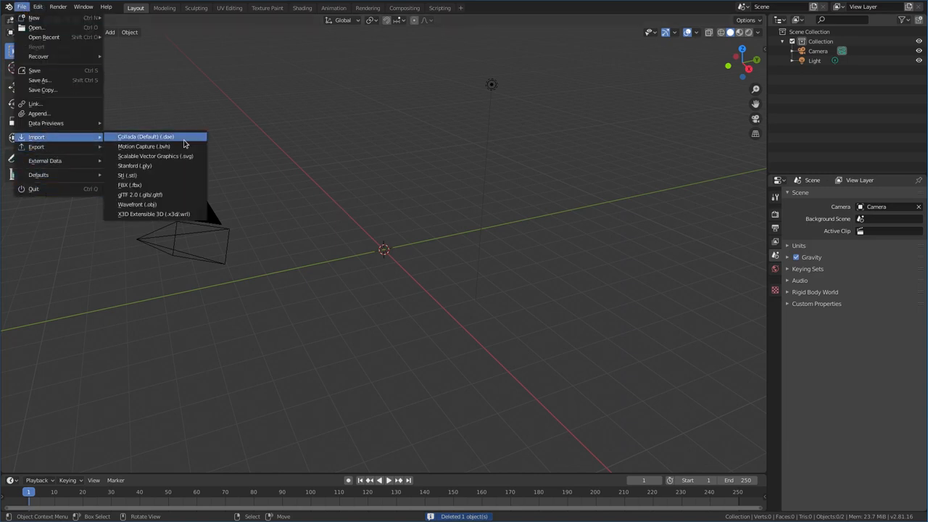
{"action": "left_click", "coordinate": [145, 136]}
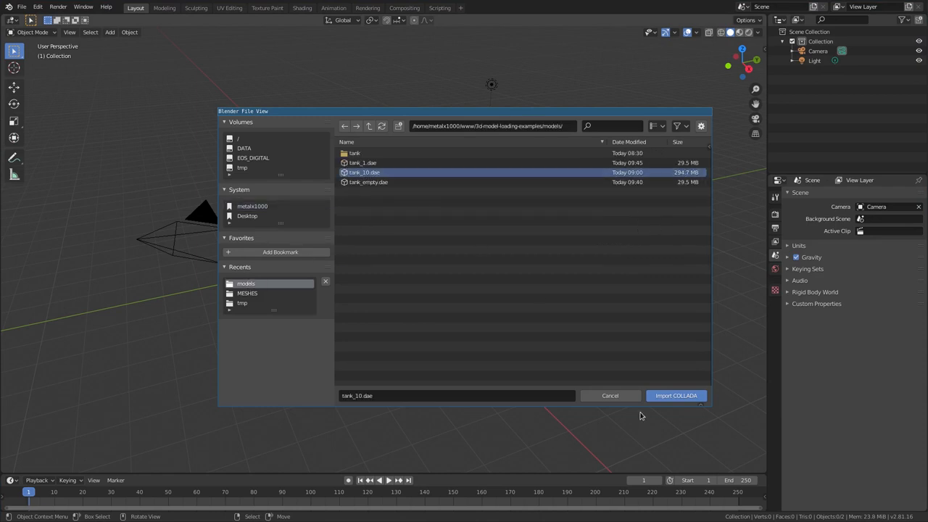
{"action": "left_click", "coordinate": [675, 395]}
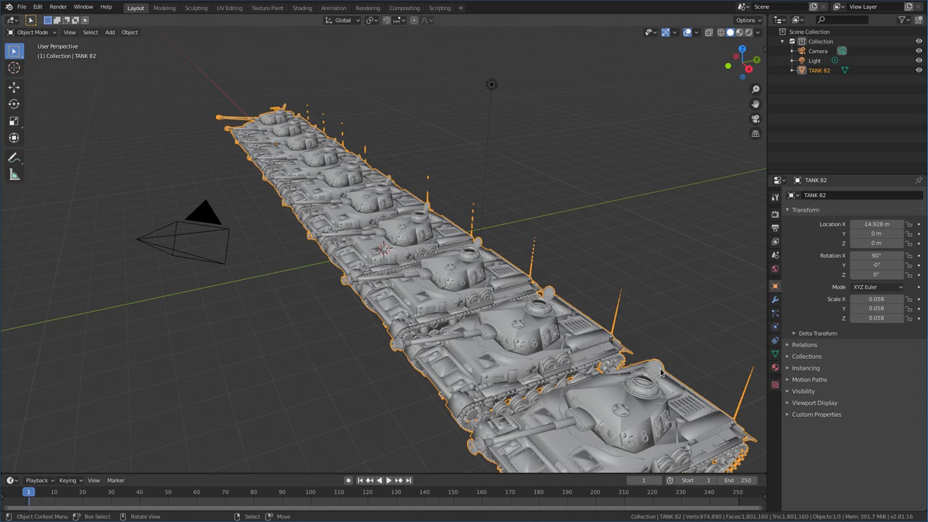
{"action": "mouse_move", "coordinate": [267, 163]}
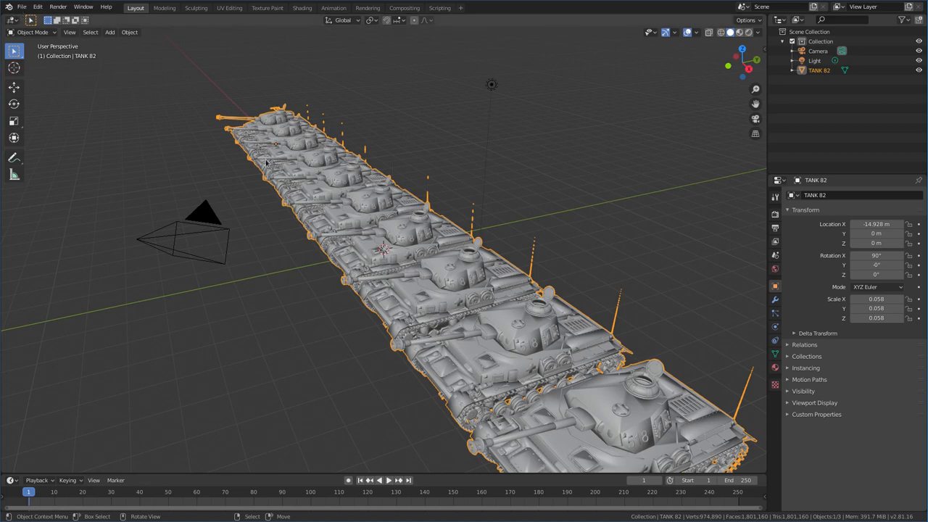
{"action": "mouse_move", "coordinate": [435, 196]}
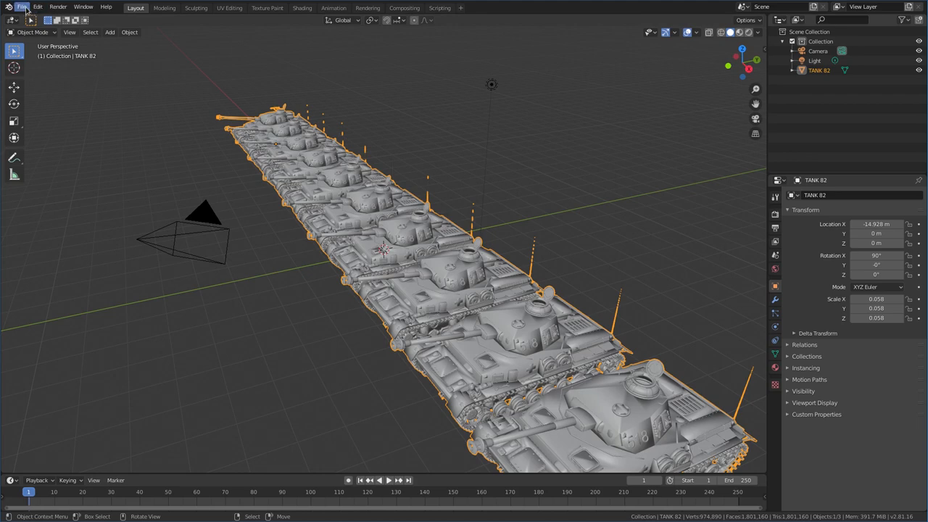
Reopen the recent tank_empty.blend without saving and orbit around its scattered empties.
{"action": "left_click", "coordinate": [20, 7]}
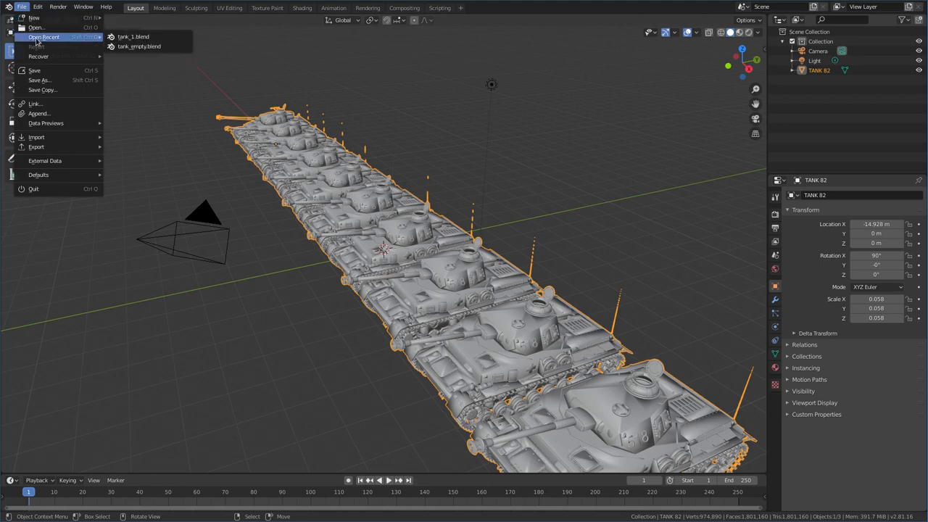
{"action": "mouse_move", "coordinate": [139, 46]}
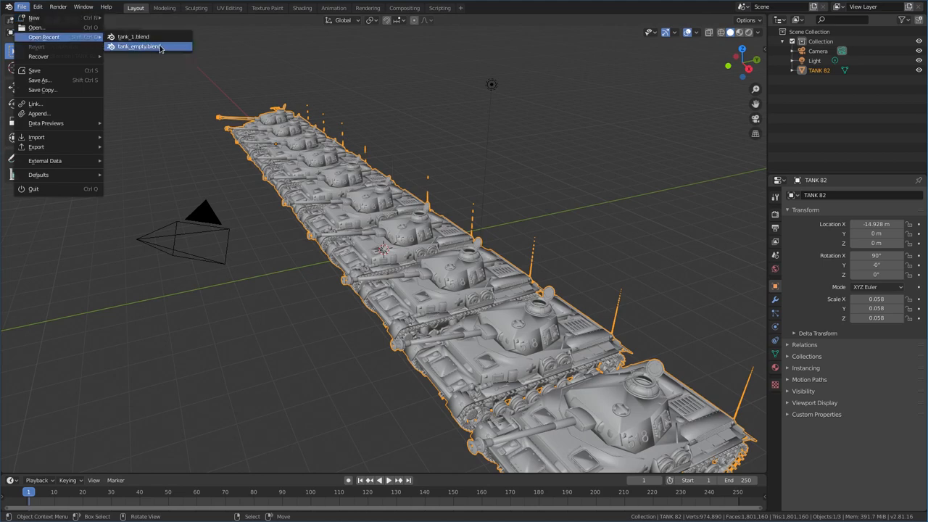
{"action": "mouse_move", "coordinate": [138, 46]}
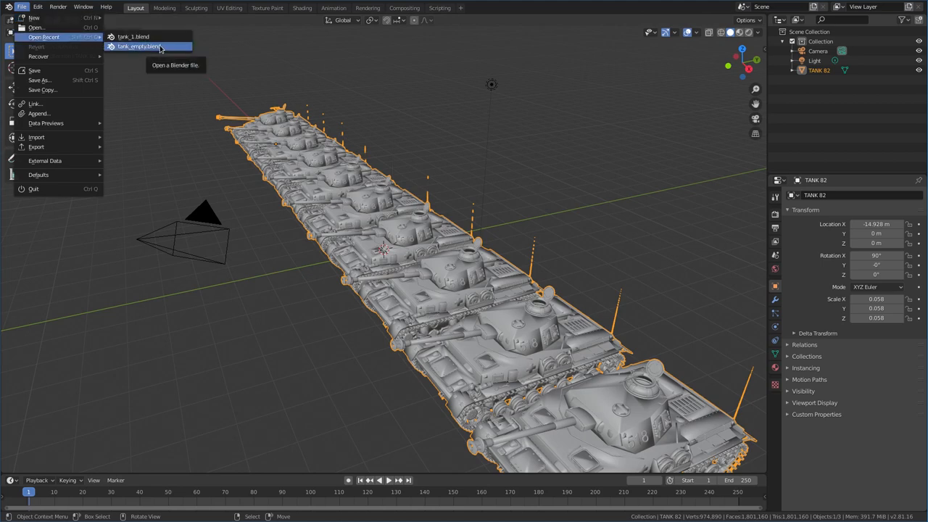
{"action": "mouse_move", "coordinate": [142, 46]}
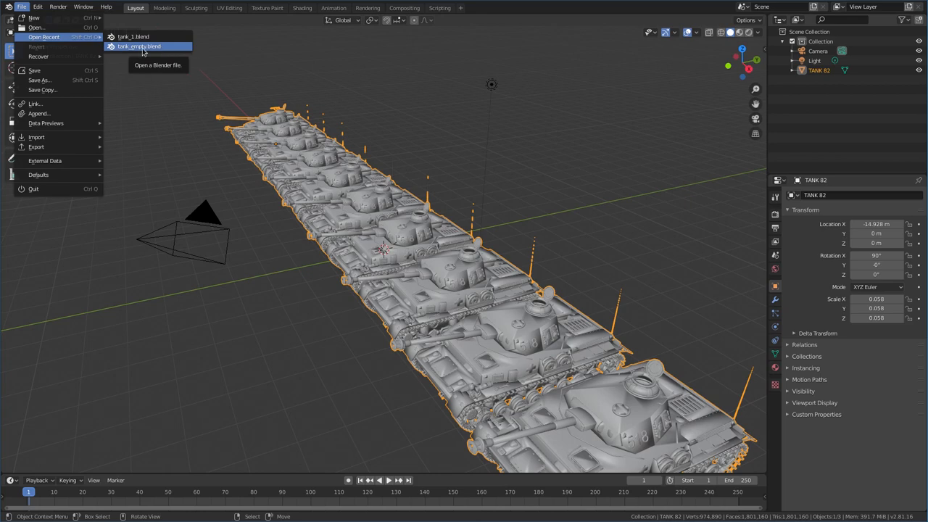
{"action": "left_click", "coordinate": [138, 46]}
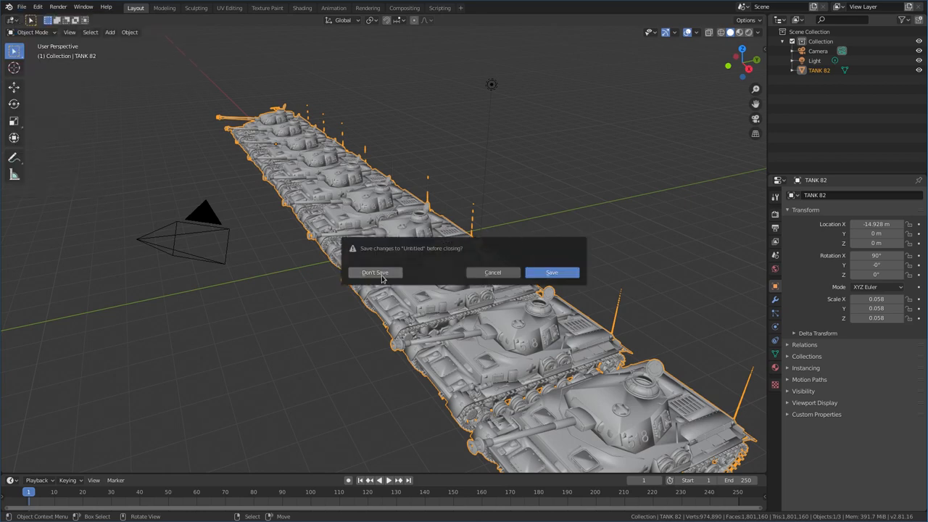
{"action": "left_click", "coordinate": [374, 273]}
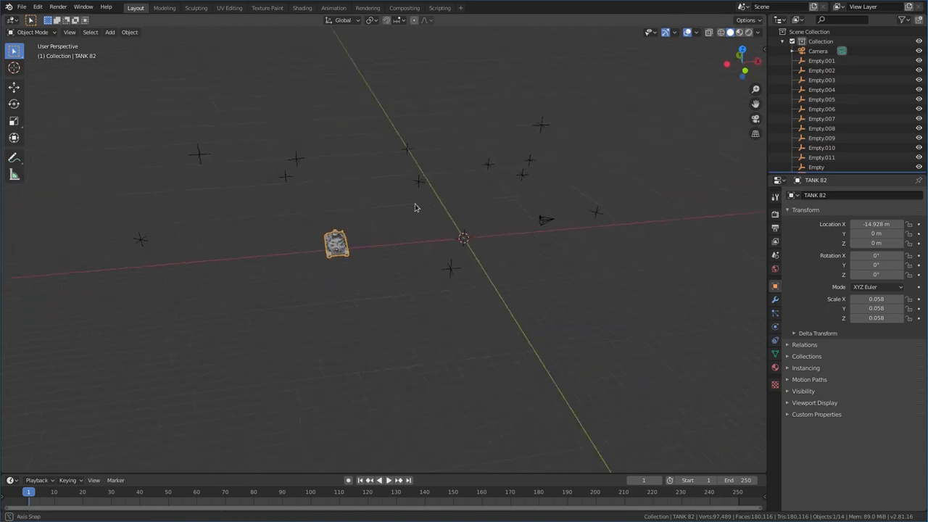
{"action": "left_click_drag", "start_coordinate": [415, 208], "coordinate": [270, 171]}
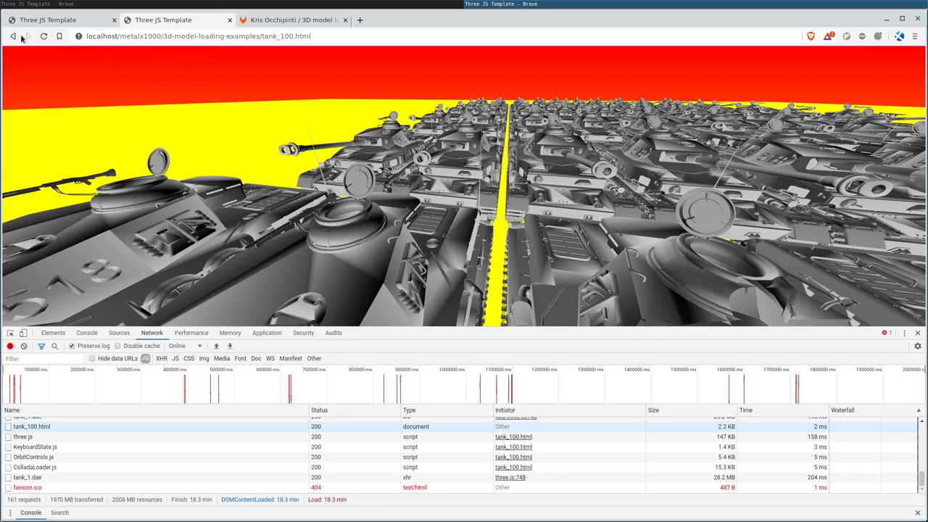
Load tank_empty.html from both the hosted filmsbykris listing and the localhost listing.
{"action": "left_click", "coordinate": [14, 36]}
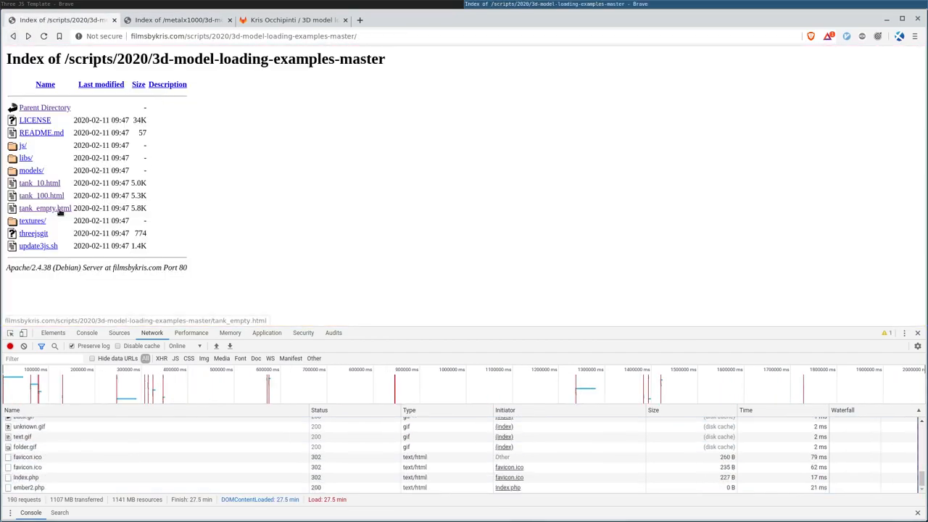
{"action": "left_click", "coordinate": [43, 208]}
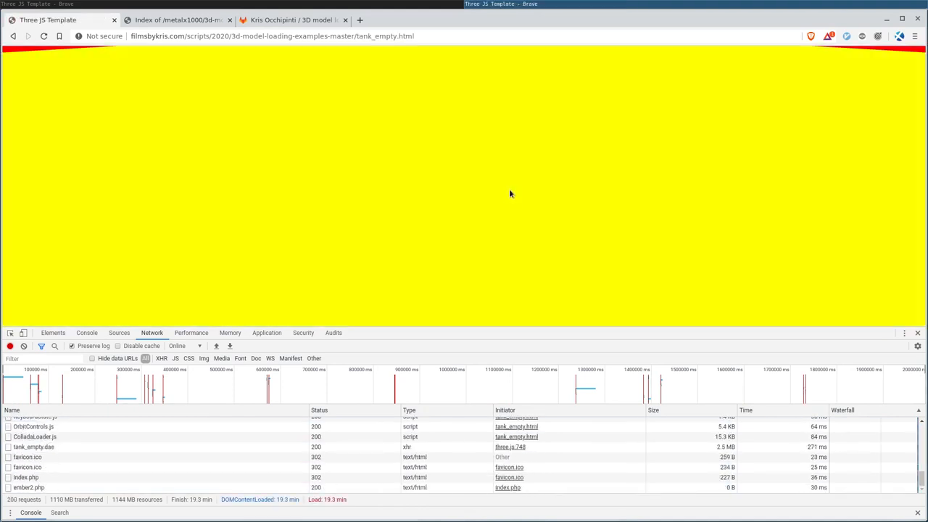
{"action": "mouse_move", "coordinate": [463, 202]}
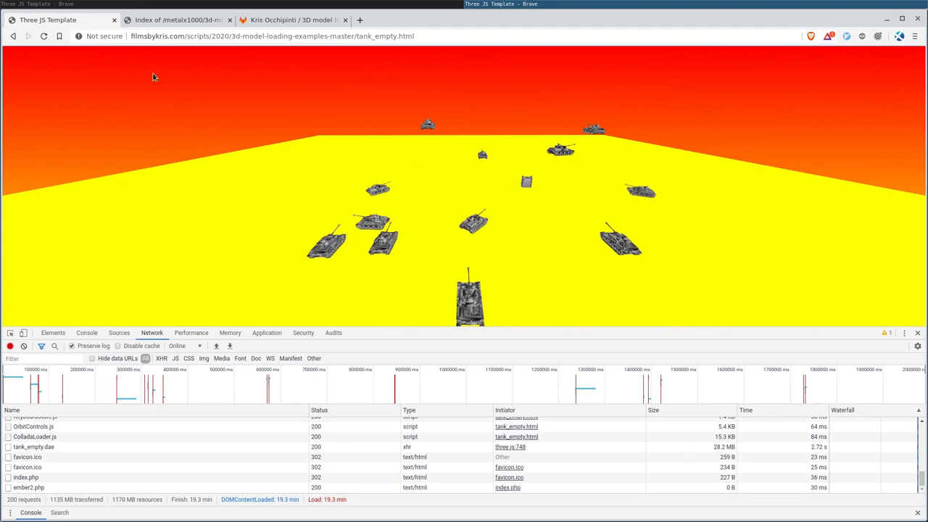
{"action": "left_click", "coordinate": [177, 20]}
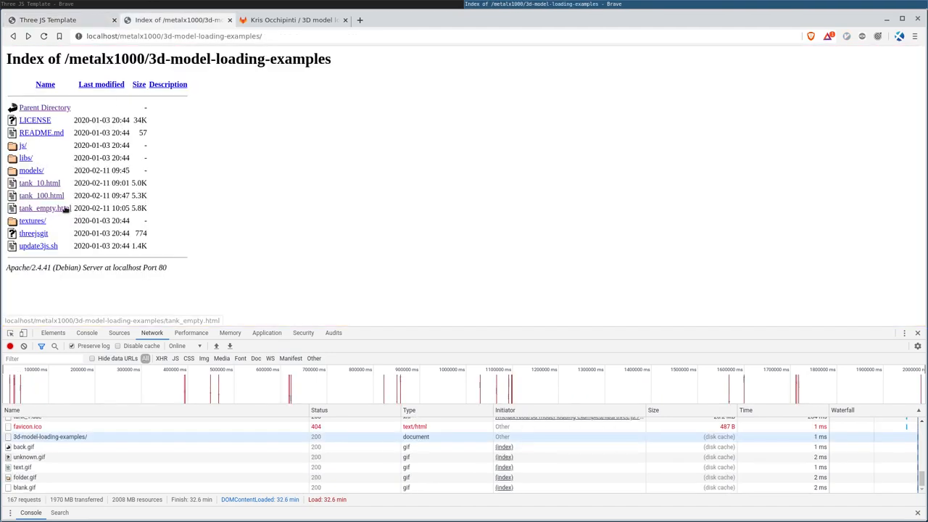
{"action": "left_click", "coordinate": [41, 209]}
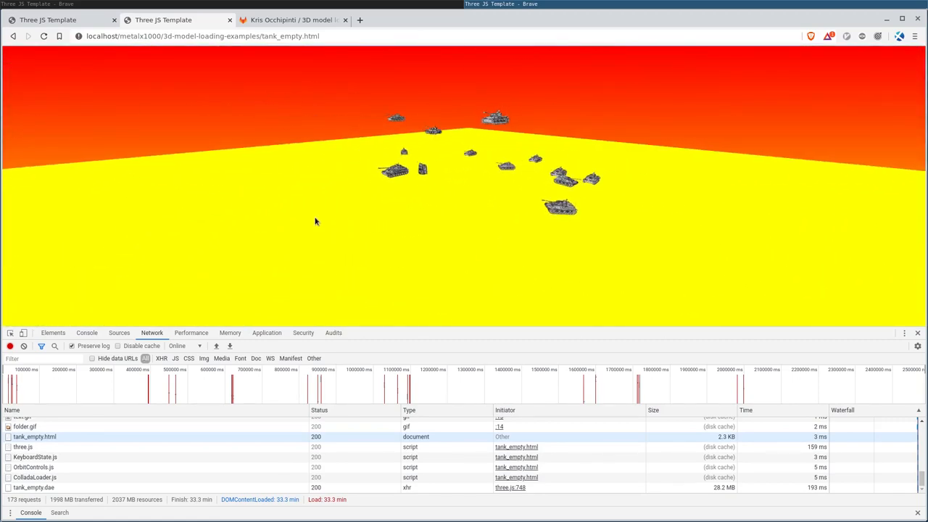
{"action": "mouse_move", "coordinate": [504, 176]}
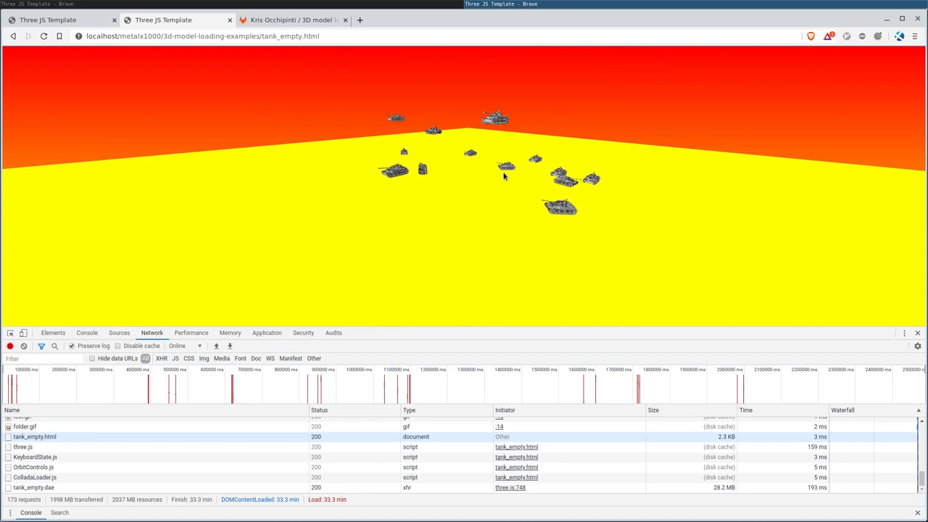
{"action": "mouse_move", "coordinate": [481, 192]}
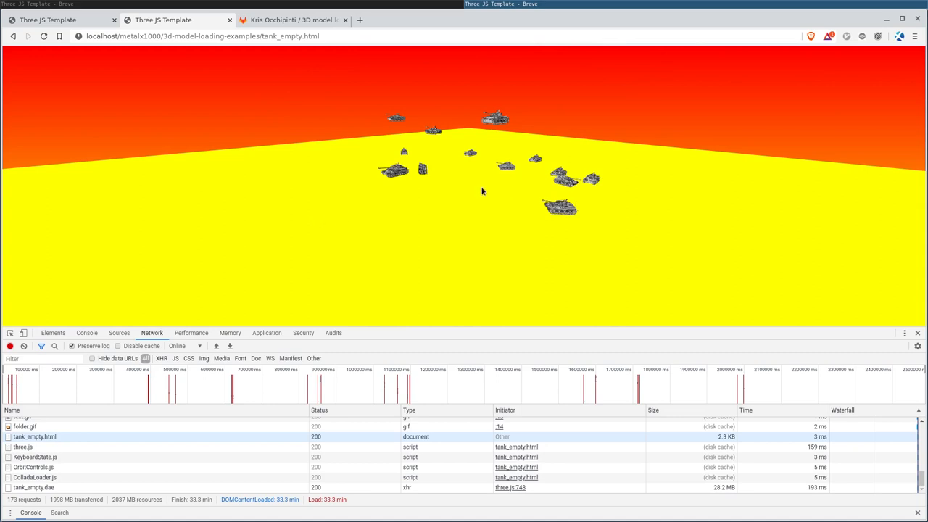
{"action": "mouse_move", "coordinate": [495, 200]}
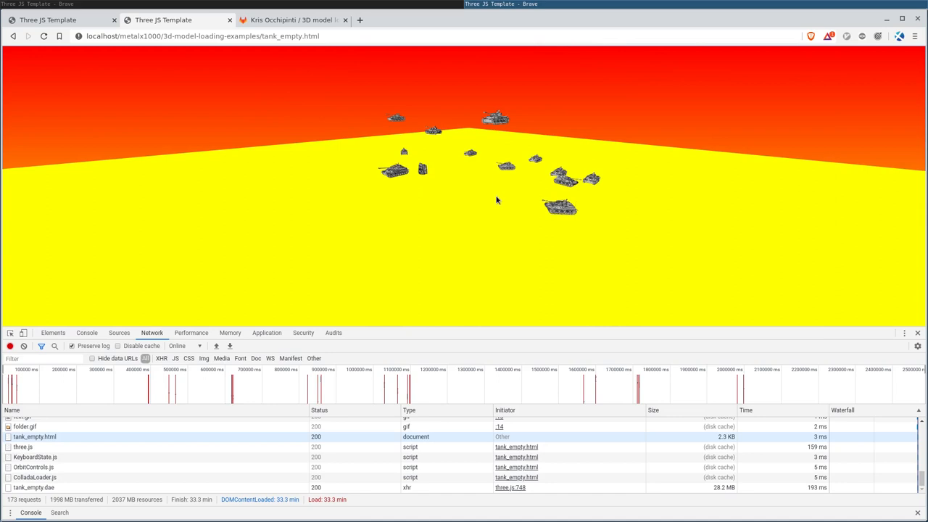
{"action": "mouse_move", "coordinate": [495, 200]}
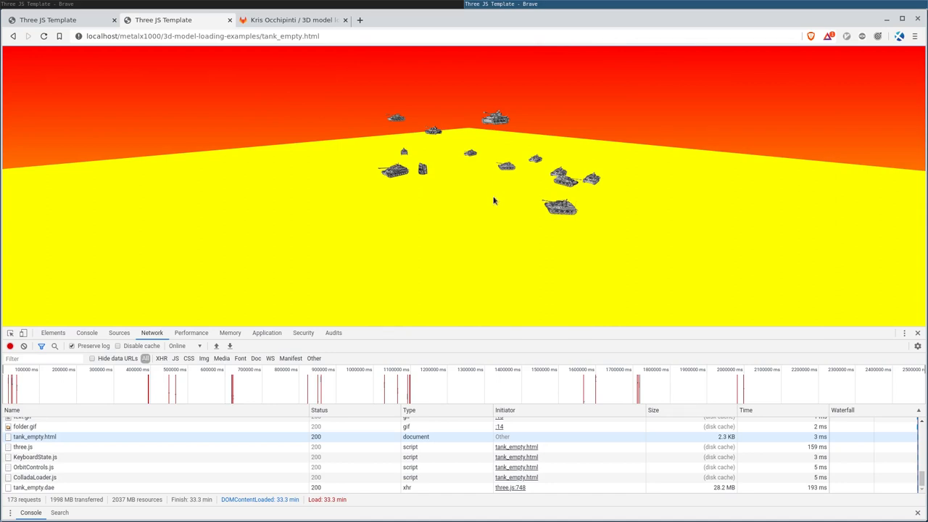
{"action": "mouse_move", "coordinate": [490, 197]}
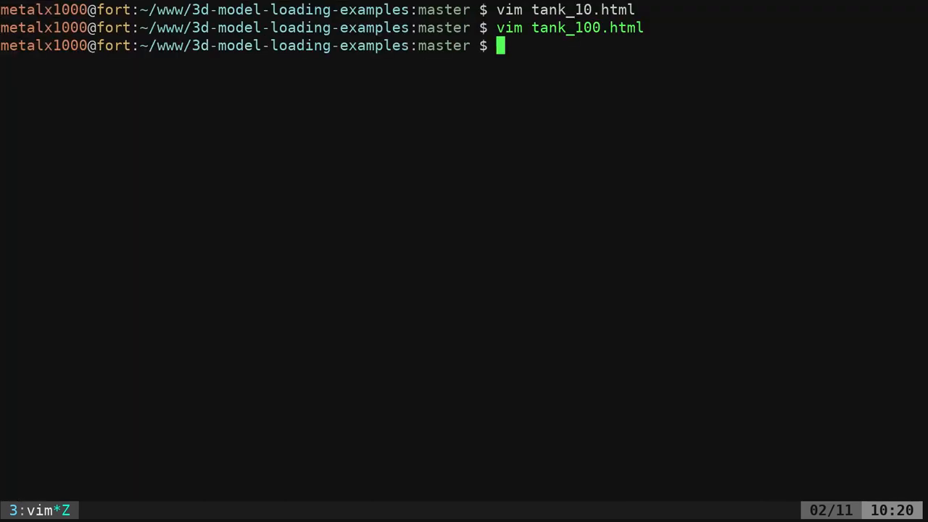
Load the tank_empty HTML in vim and highlight loadDAE's loop, tank assignment and empties.push lines.
{"action": "type", "text": "vim t"}
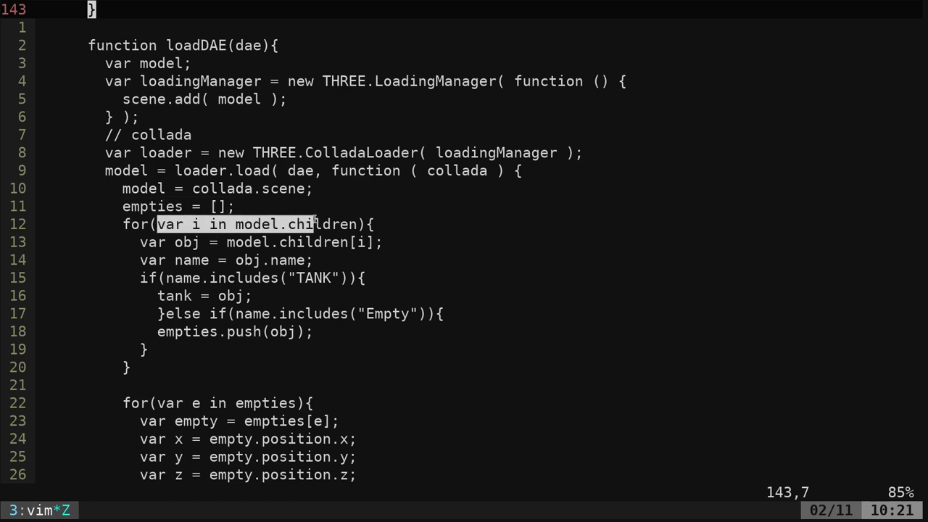
{"action": "mouse_move", "coordinate": [340, 212]}
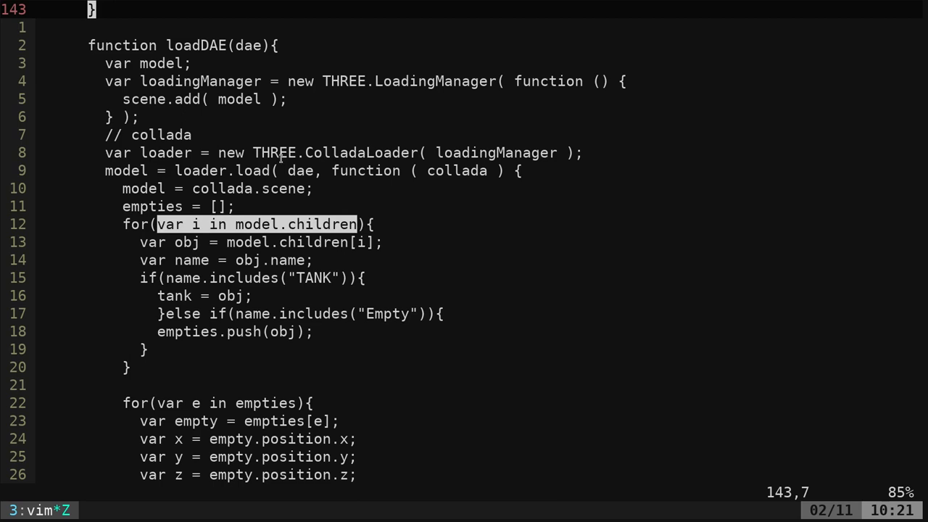
{"action": "mouse_move", "coordinate": [226, 253]}
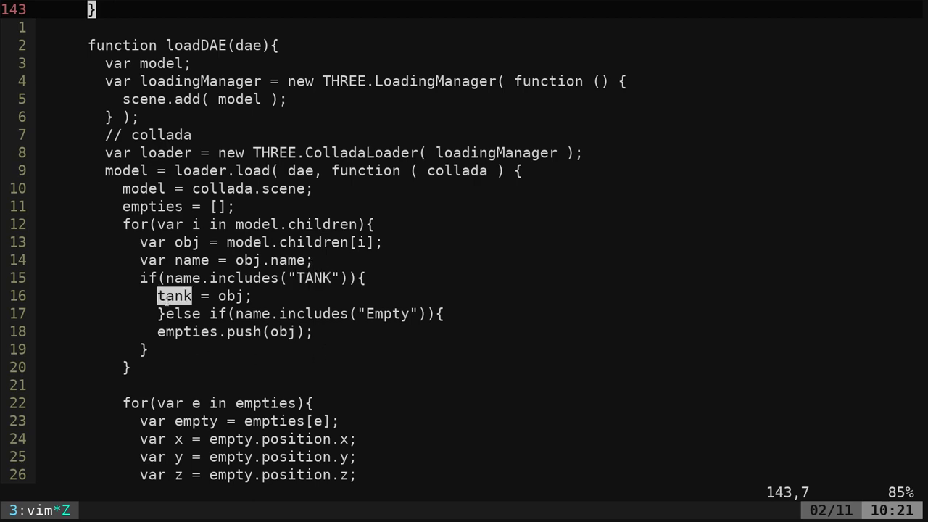
{"action": "key", "text": "n"}
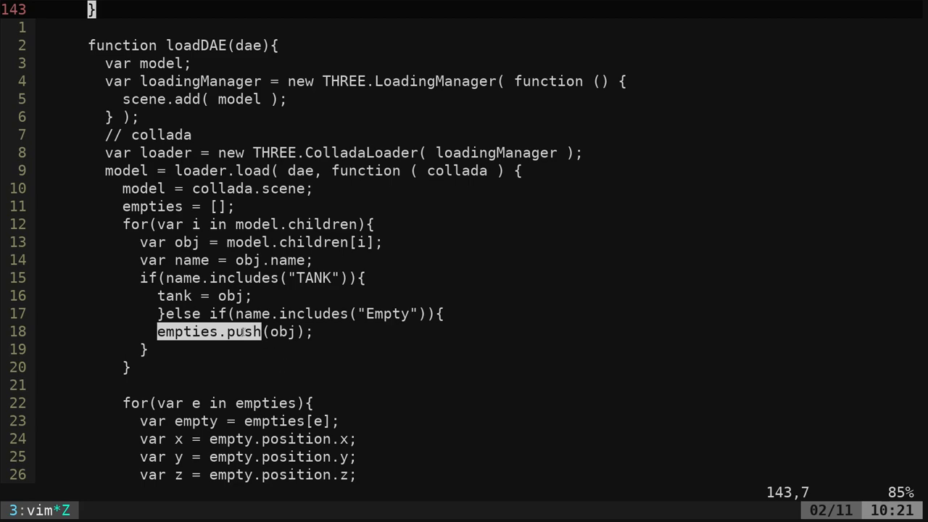
{"action": "scroll", "scroll_direction": "down", "scroll_amount": 3}
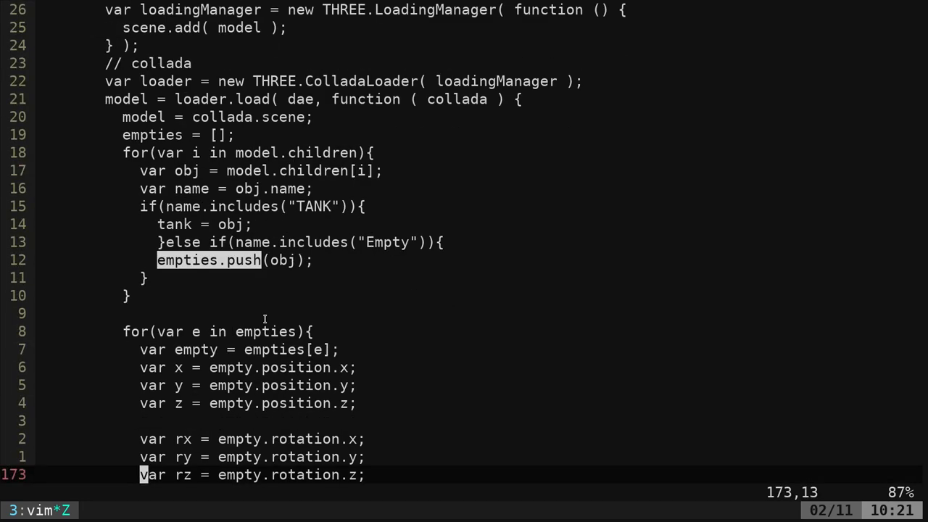
{"action": "key", "text": "G"}
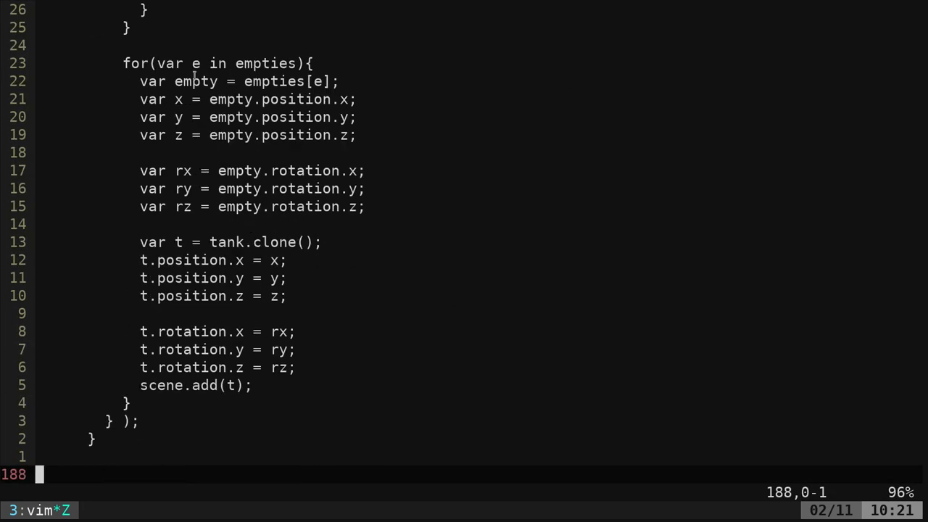
{"action": "double_click", "coordinate": [194, 81]}
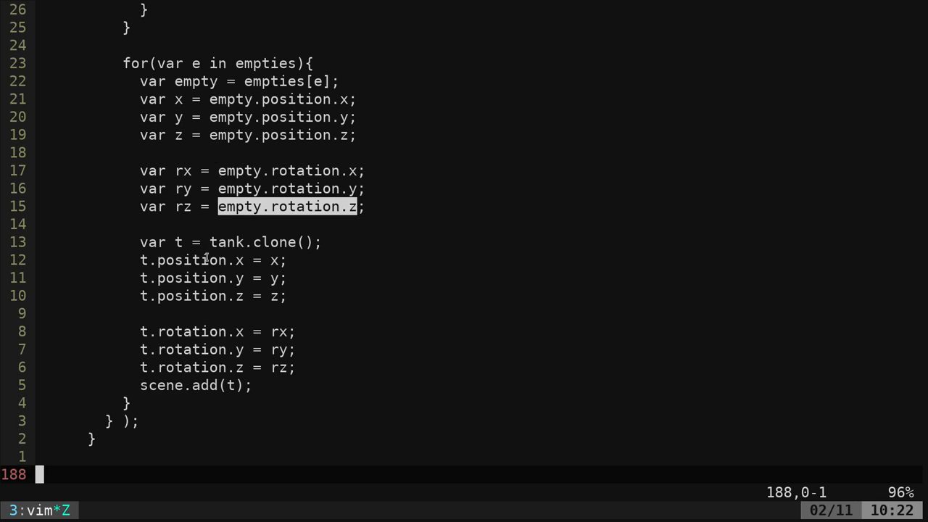
{"action": "mouse_move", "coordinate": [252, 158]}
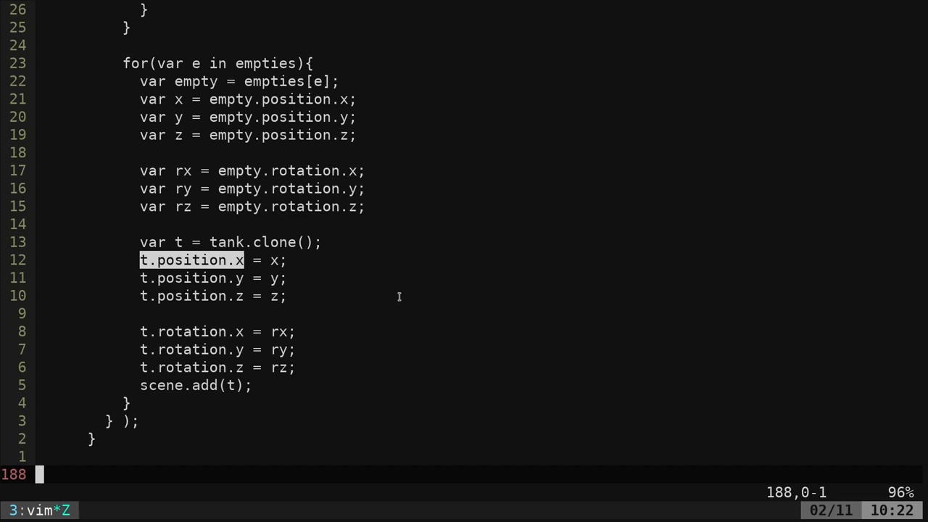
{"action": "mouse_move", "coordinate": [432, 295]}
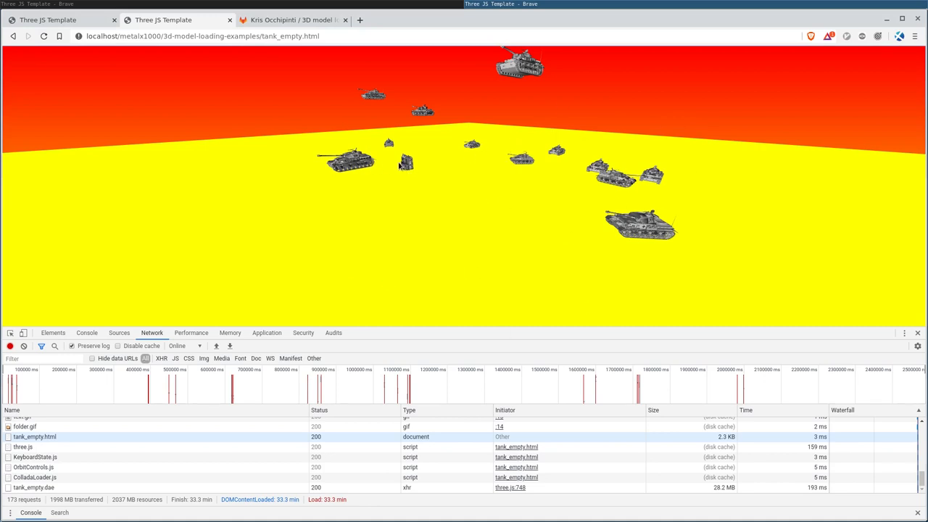
{"action": "mouse_move", "coordinate": [512, 134]}
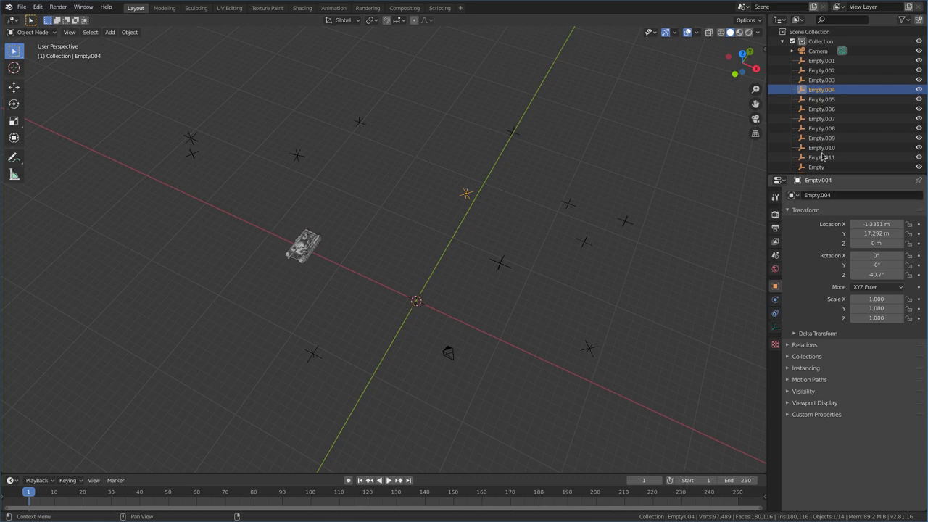
{"action": "mouse_move", "coordinate": [820, 191]}
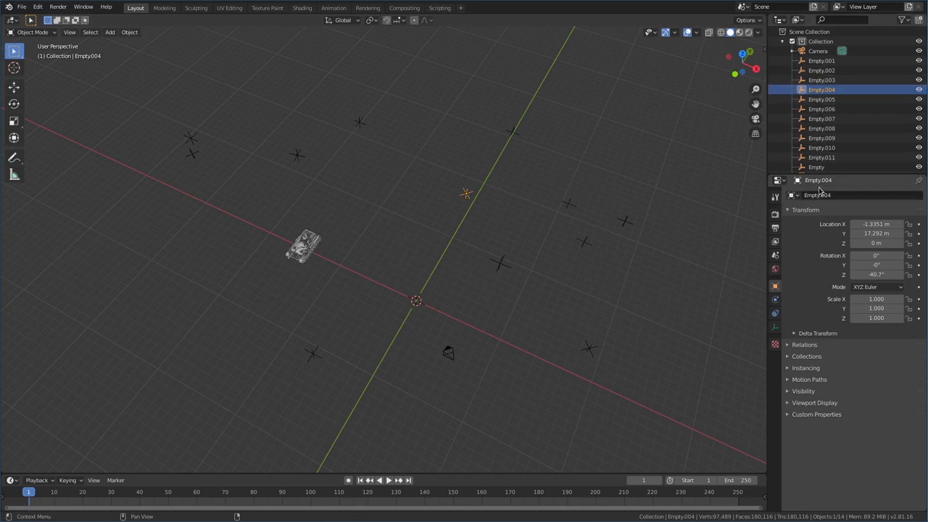
{"action": "mouse_move", "coordinate": [815, 194]}
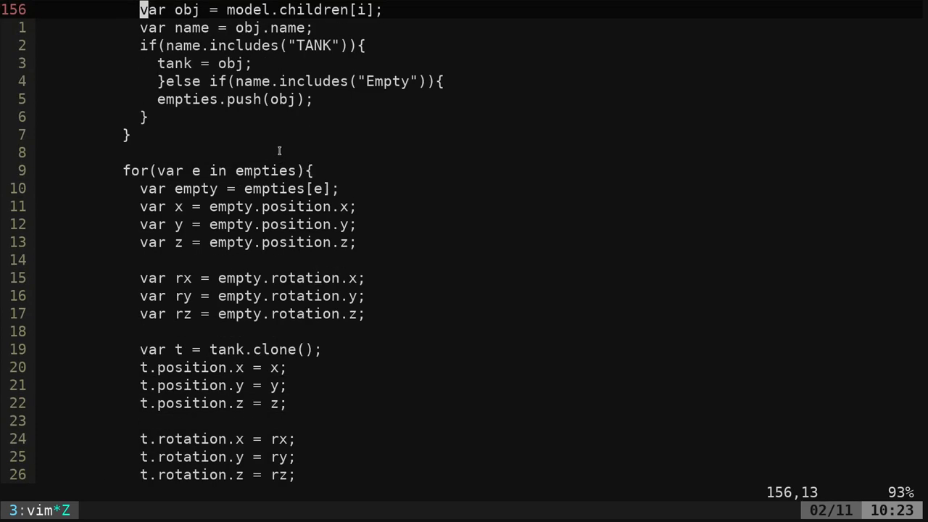
{"action": "scroll", "scroll_direction": "up", "scroll_amount": 3}
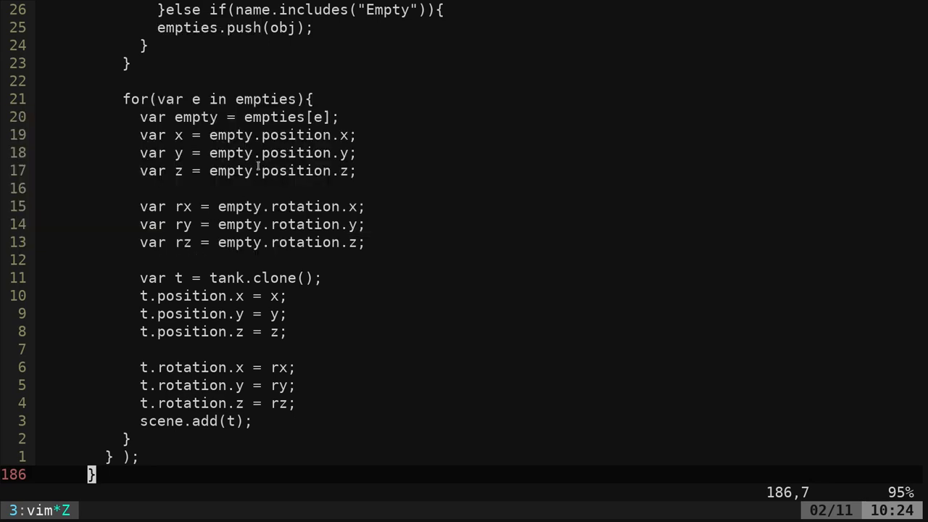
{"action": "double_click", "coordinate": [258, 278]}
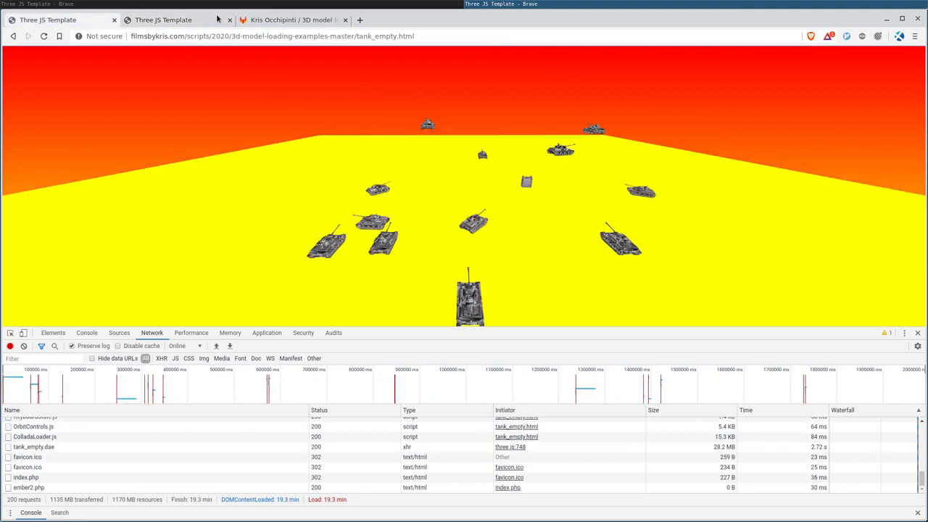
Switch to the GitLab 3D model loading examples project and select its web address.
{"action": "left_click", "coordinate": [290, 20]}
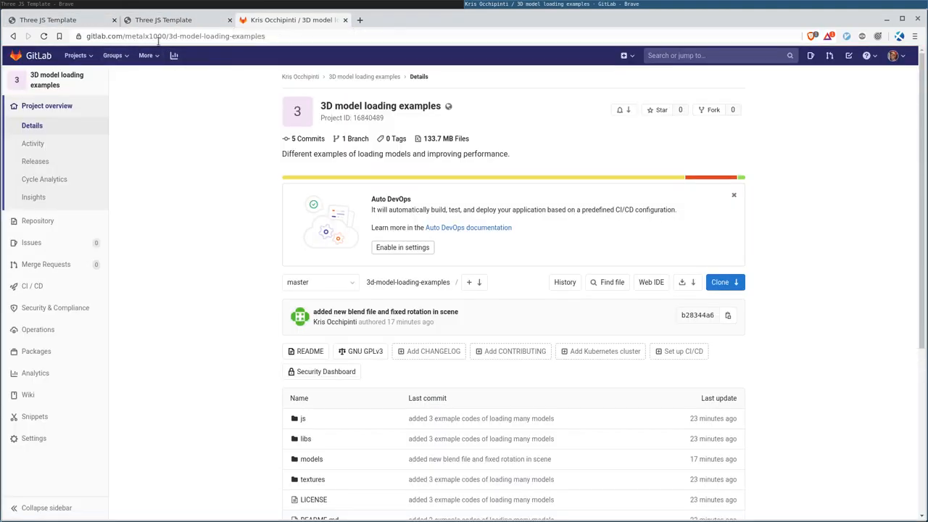
{"action": "left_click", "coordinate": [189, 36]}
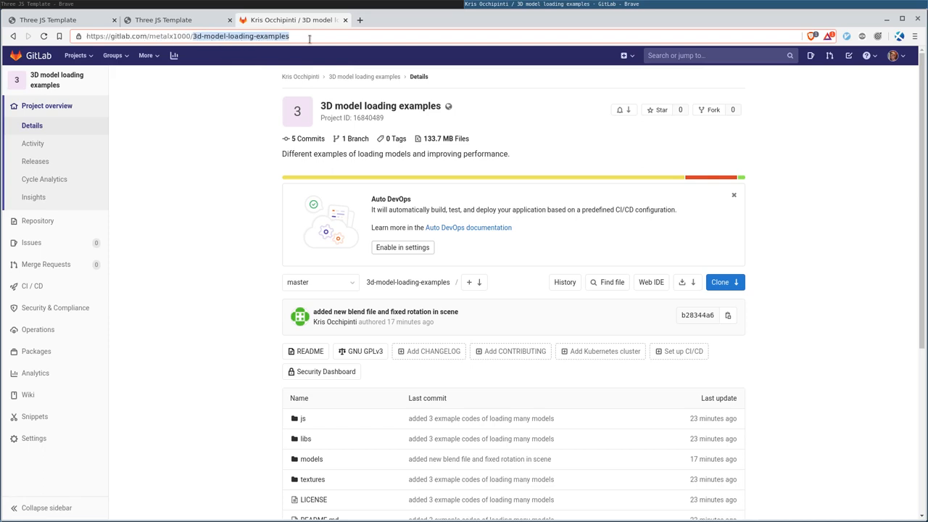
{"action": "mouse_move", "coordinate": [119, 29]}
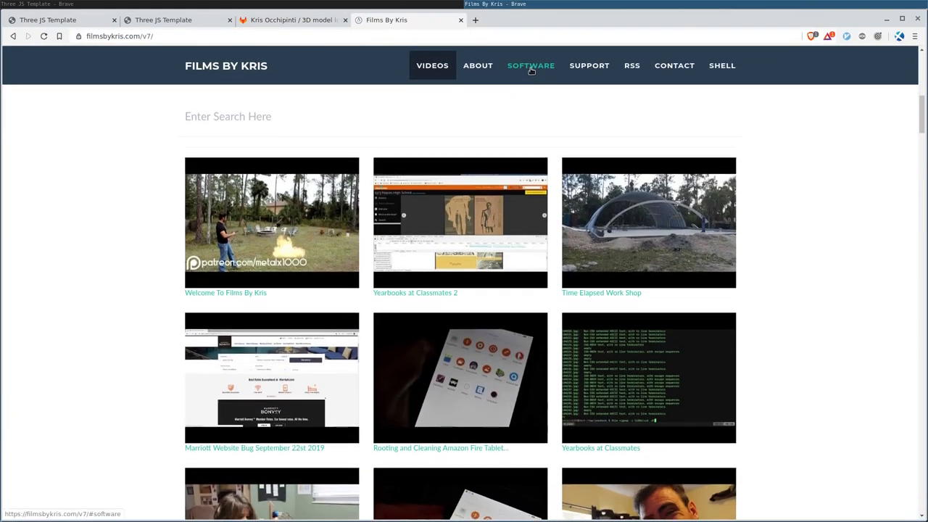
Navigate filmsbykris SOFTWARE > Scripts > 2020 > 3d-model-loading-examples-master.
{"action": "left_click", "coordinate": [530, 65]}
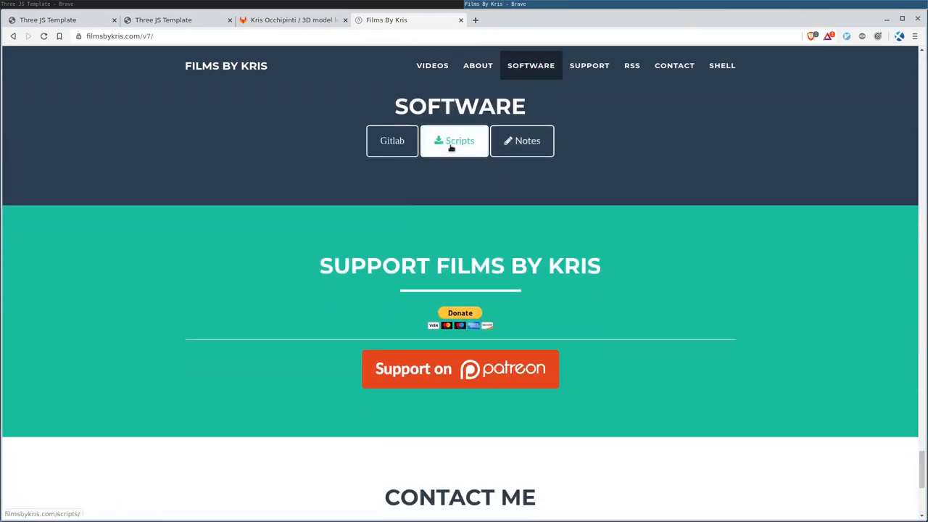
{"action": "left_click", "coordinate": [454, 141]}
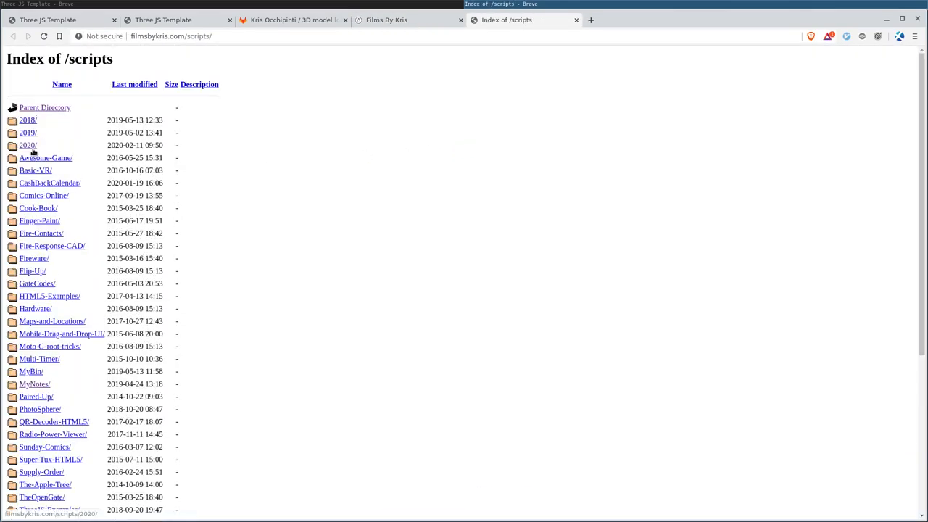
{"action": "left_click", "coordinate": [28, 145]}
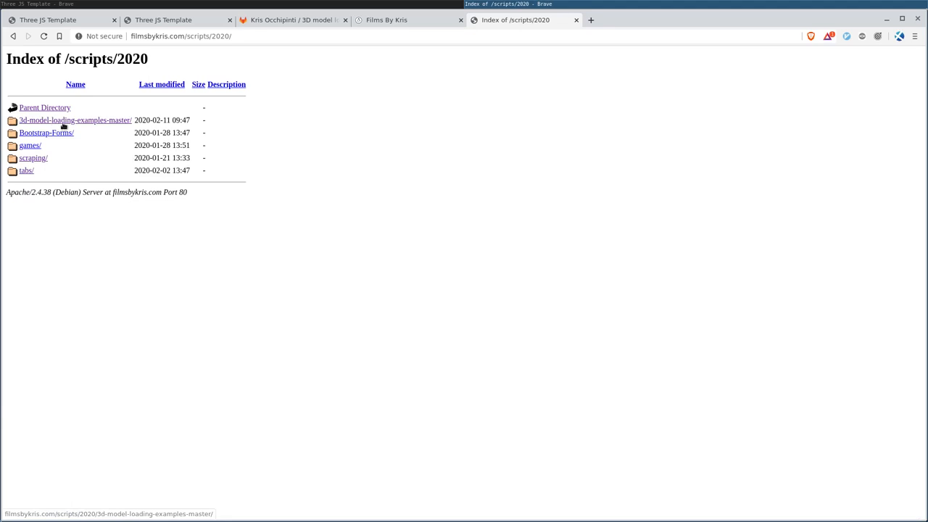
{"action": "left_click", "coordinate": [75, 120]}
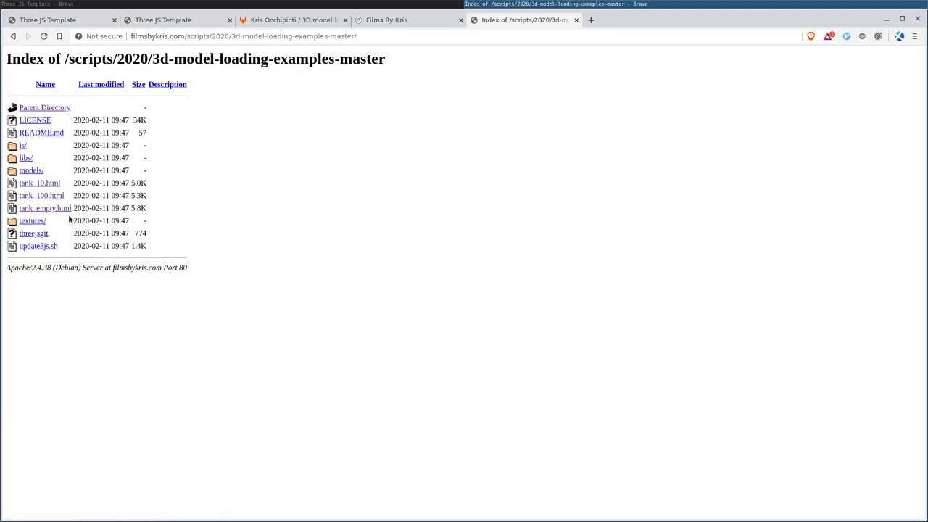
{"action": "mouse_move", "coordinate": [39, 183]}
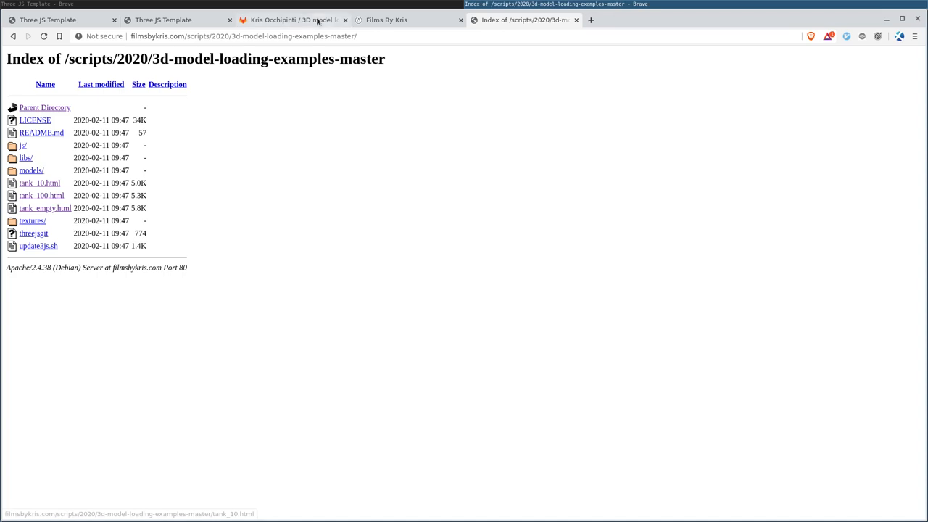
Glance at the GitLab project, then return to the hosted folder listing of tank pages.
{"action": "left_click", "coordinate": [289, 21]}
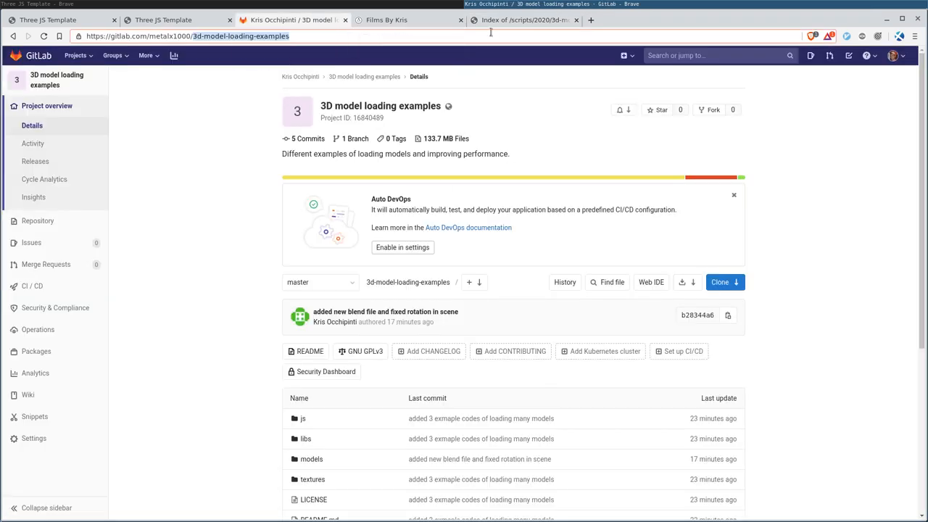
{"action": "left_click", "coordinate": [522, 20]}
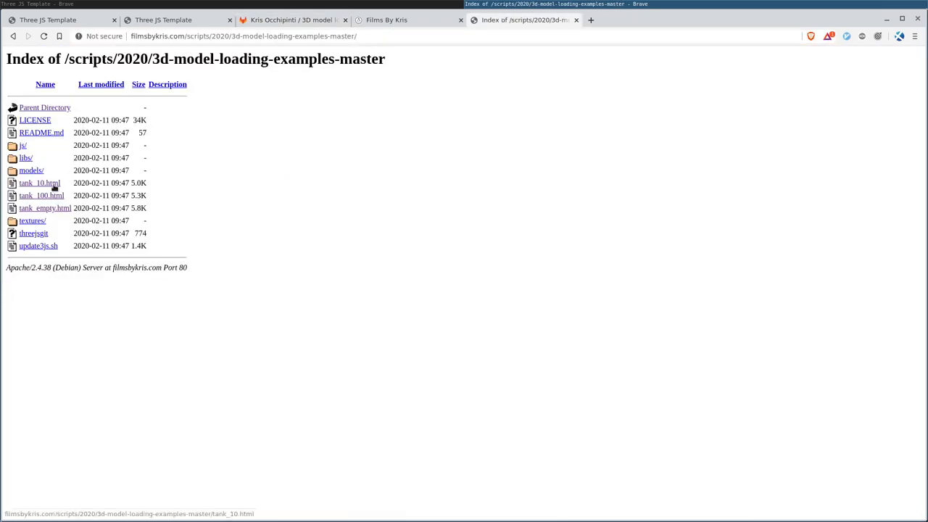
{"action": "left_click", "coordinate": [39, 183]}
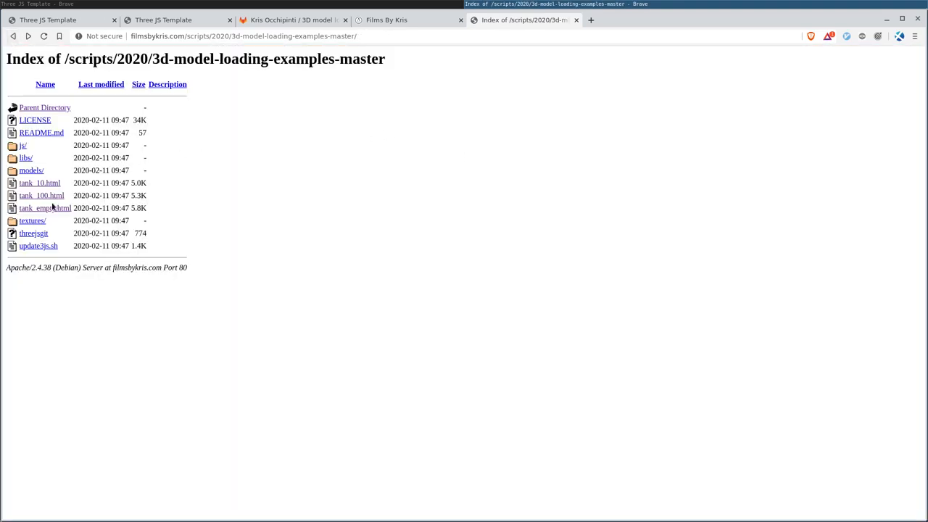
Render the hosted tank_100.html grid of cloned tanks, then close its tab.
{"action": "left_click", "coordinate": [40, 195]}
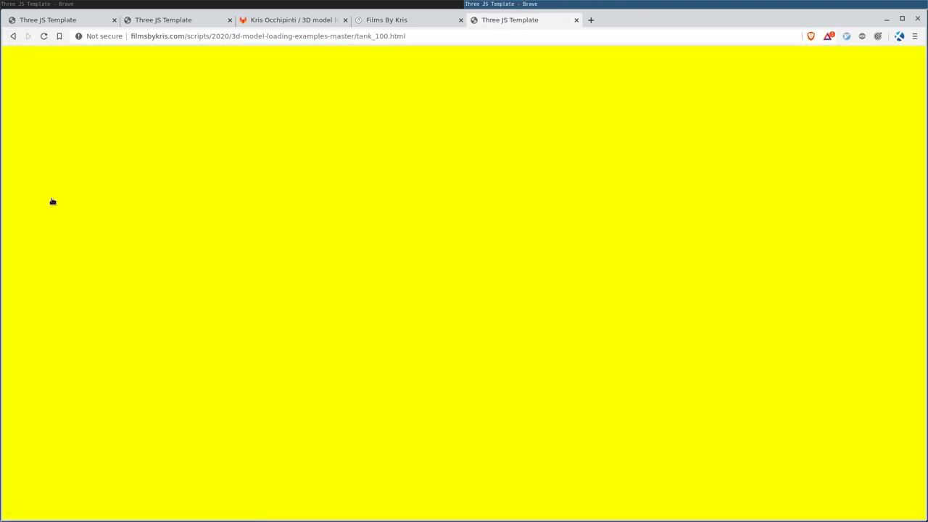
{"action": "mouse_move", "coordinate": [593, 165]}
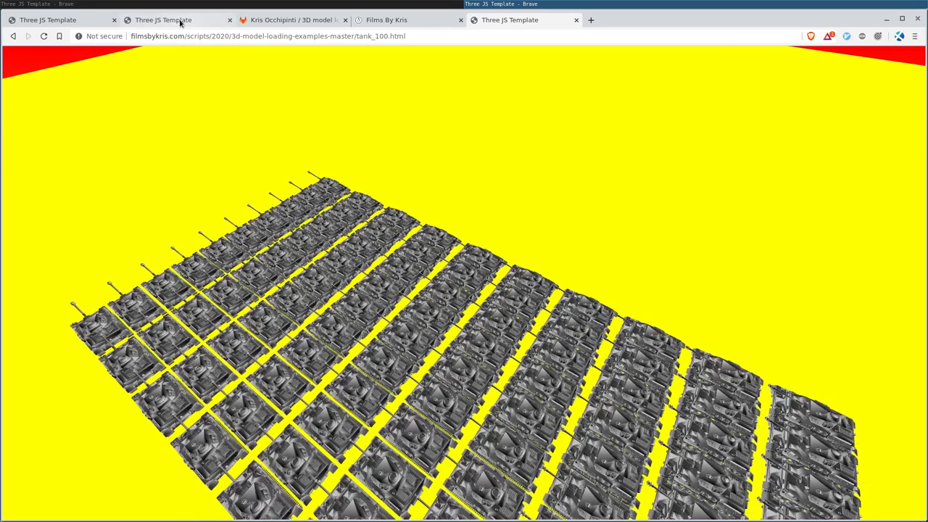
{"action": "mouse_move", "coordinate": [511, 21]}
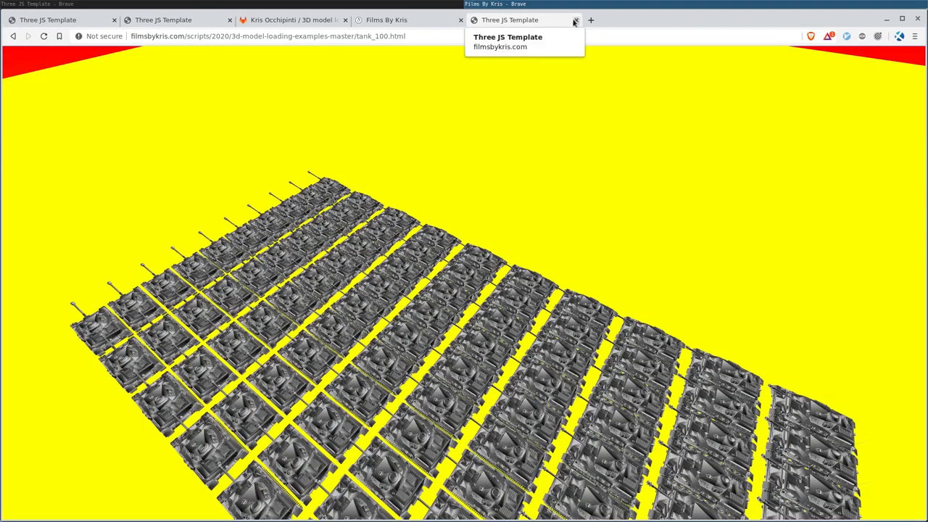
{"action": "left_click", "coordinate": [576, 20]}
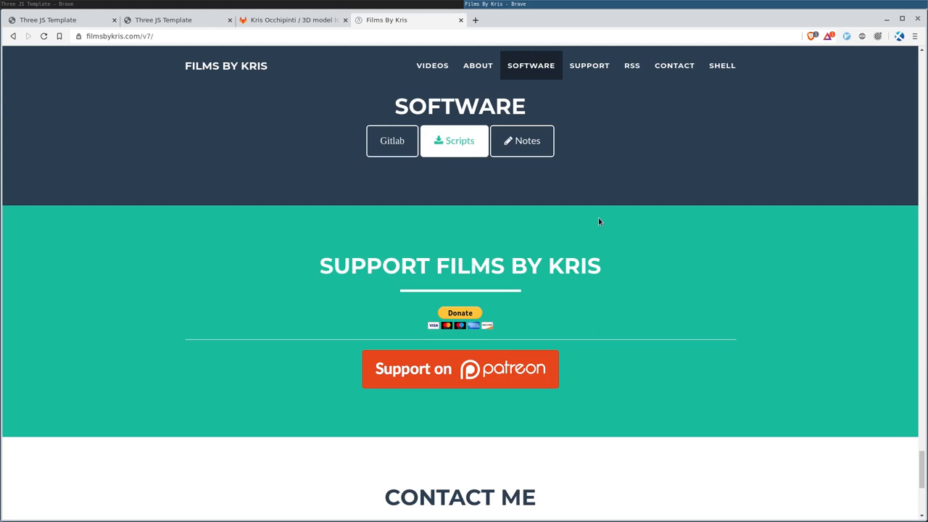
{"action": "mouse_move", "coordinate": [478, 66]}
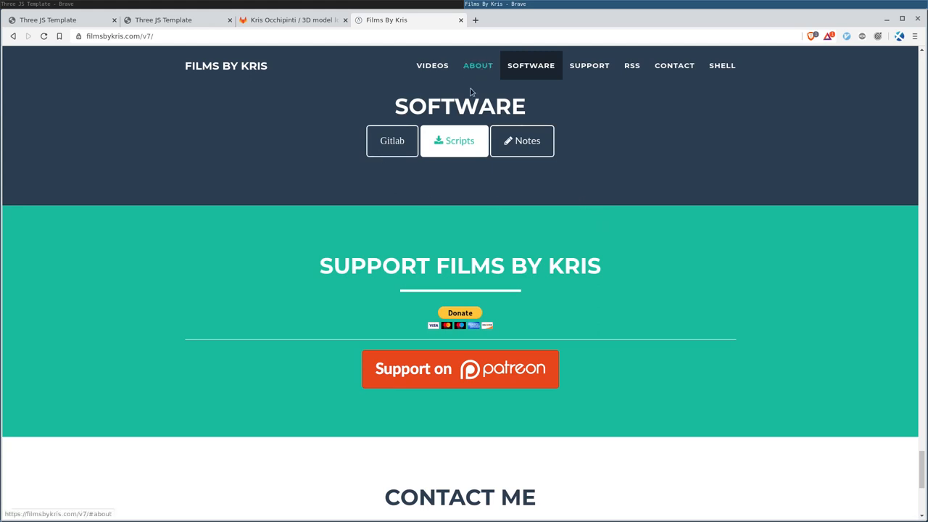
{"action": "mouse_move", "coordinate": [589, 65]}
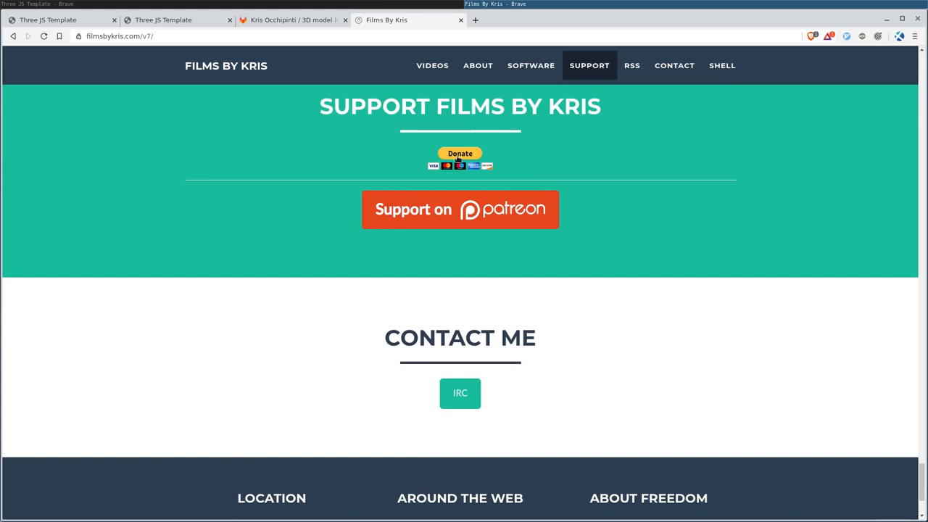
{"action": "mouse_move", "coordinate": [539, 157]}
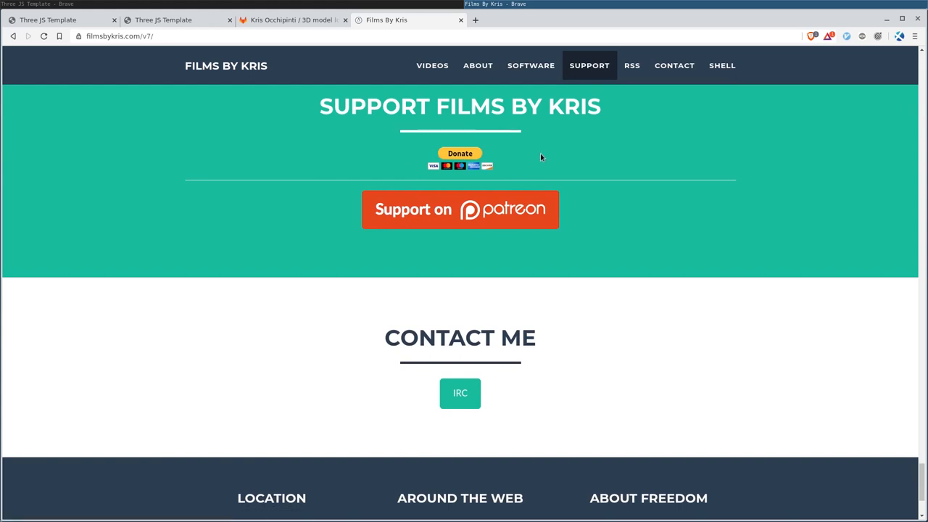
{"action": "mouse_move", "coordinate": [459, 153]}
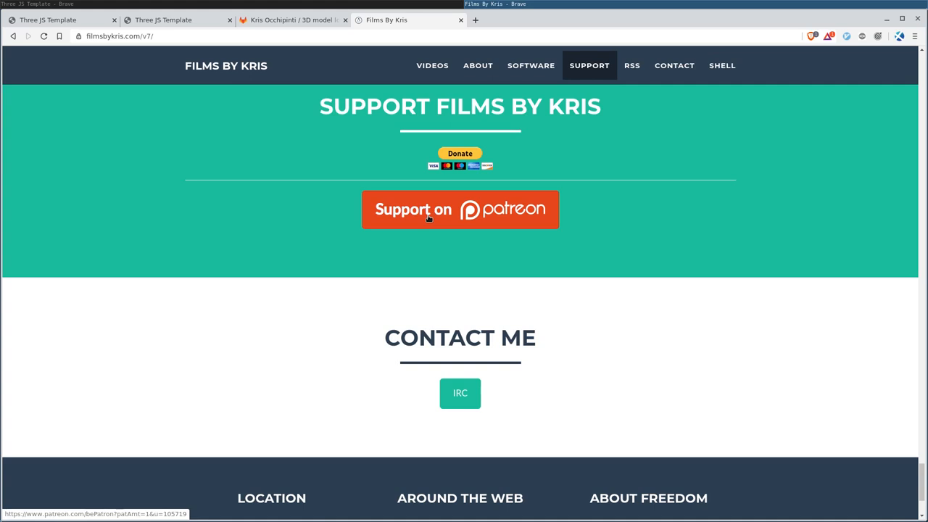
{"action": "mouse_move", "coordinate": [575, 217]}
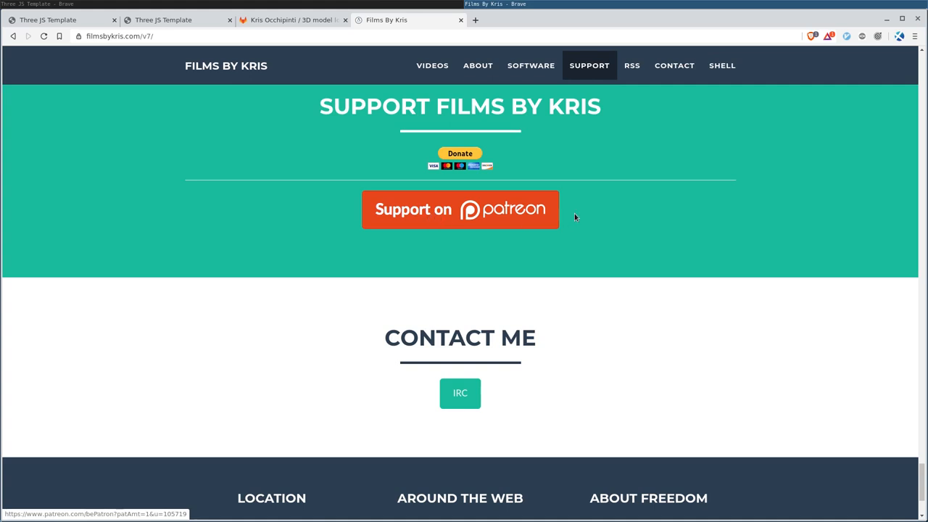